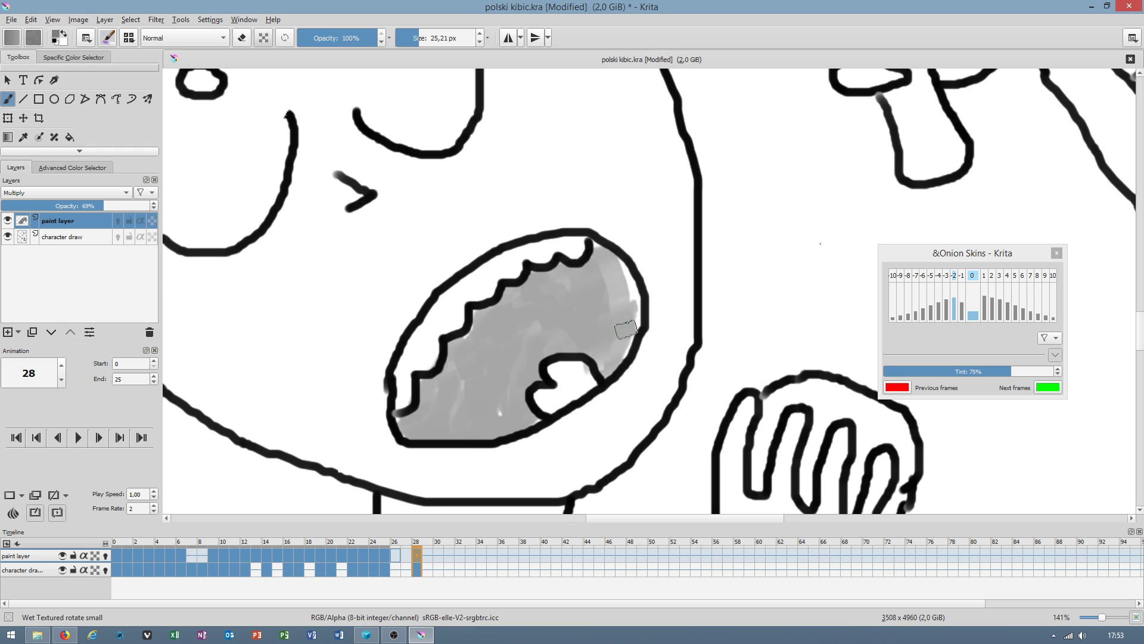
Compare frames 24 and 27, then duplicate the previous drawing into frame 29 on the character layer.
scroll("down", 3)
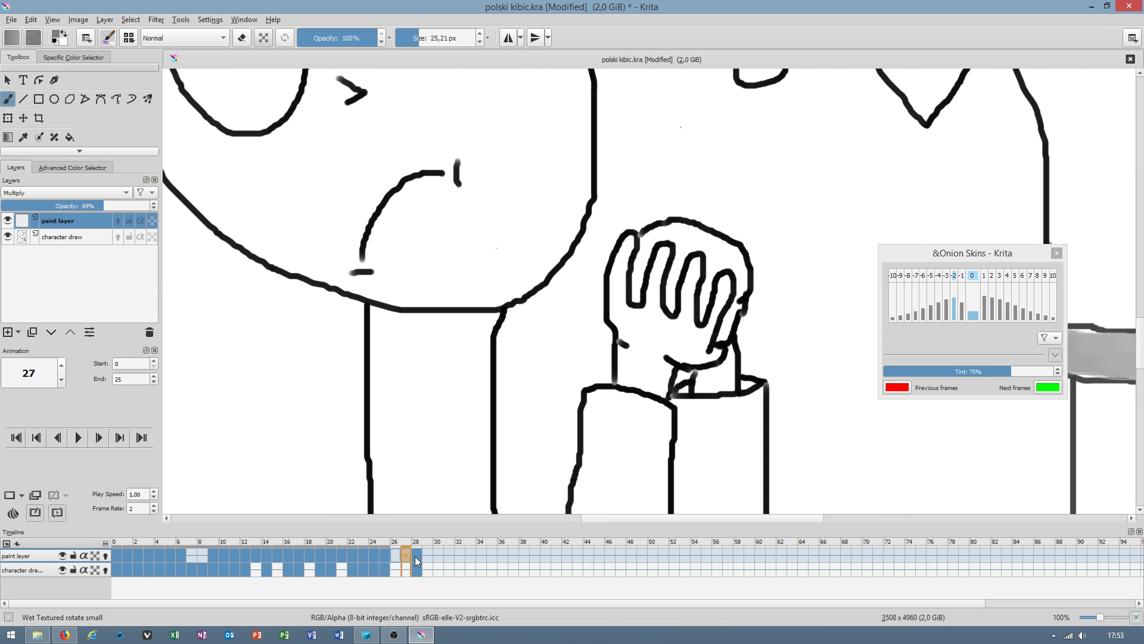
mouse_move(413, 560)
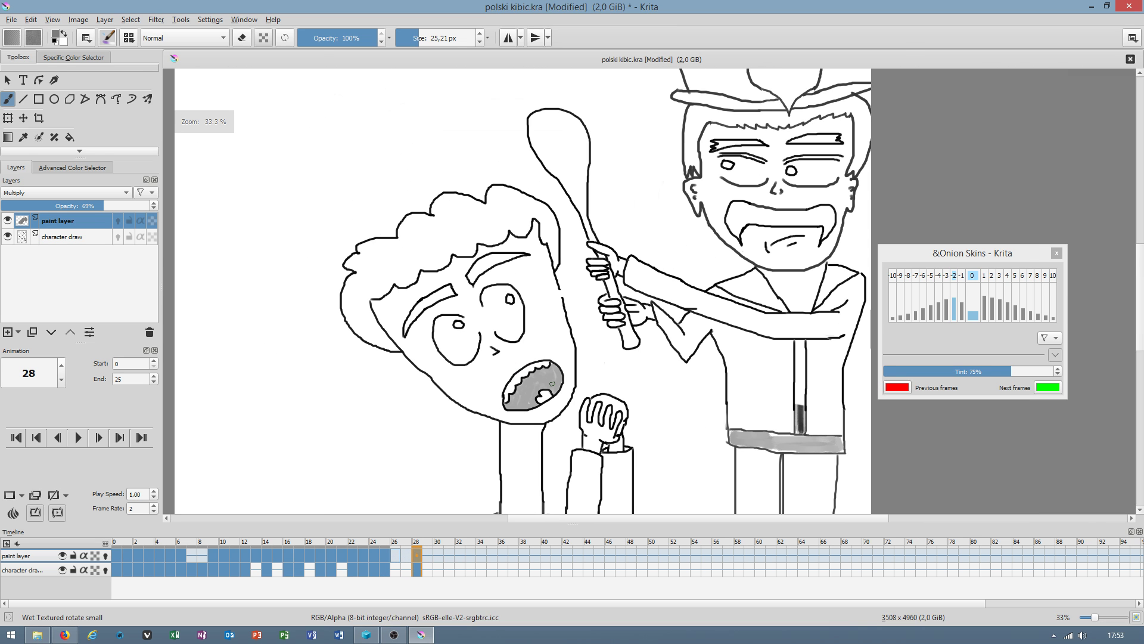
left_click(394, 555)
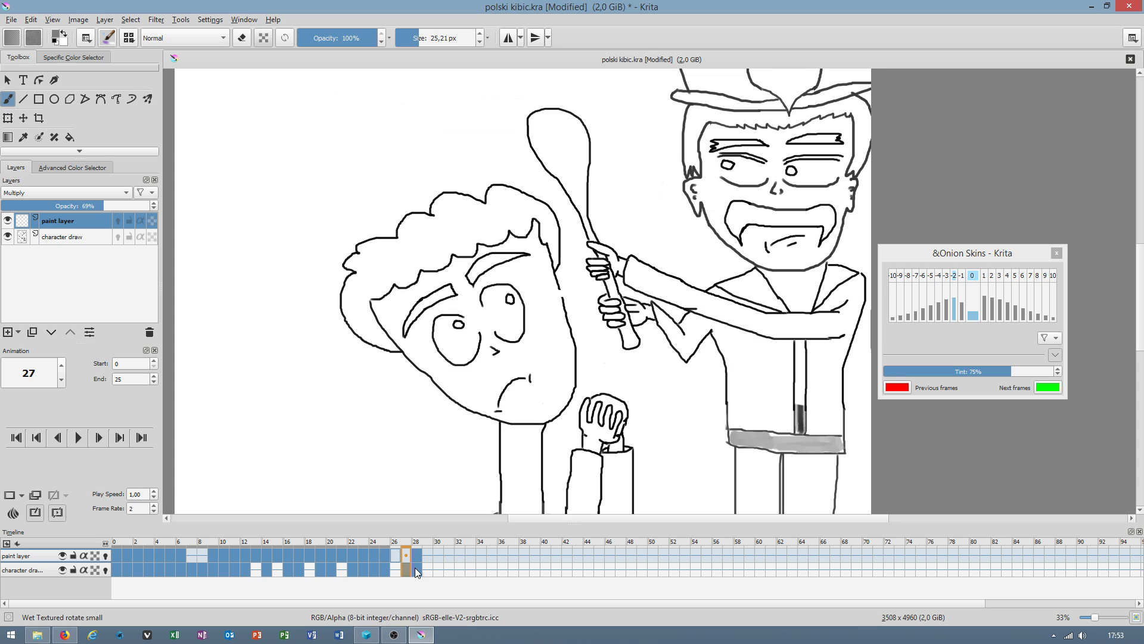
left_click(373, 555)
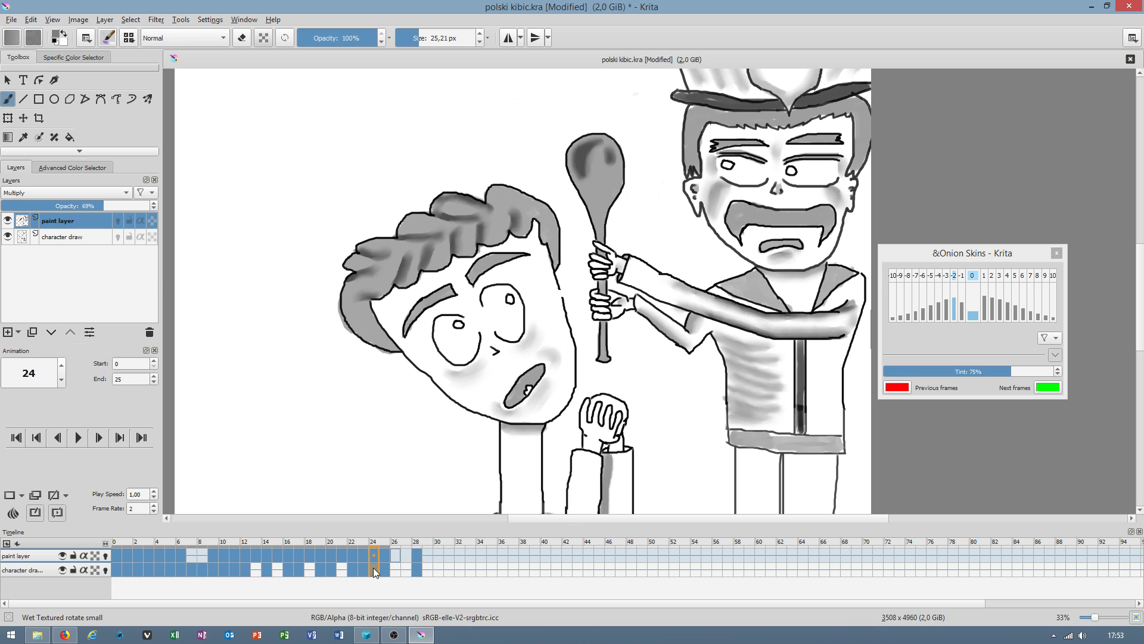
left_click(394, 556)
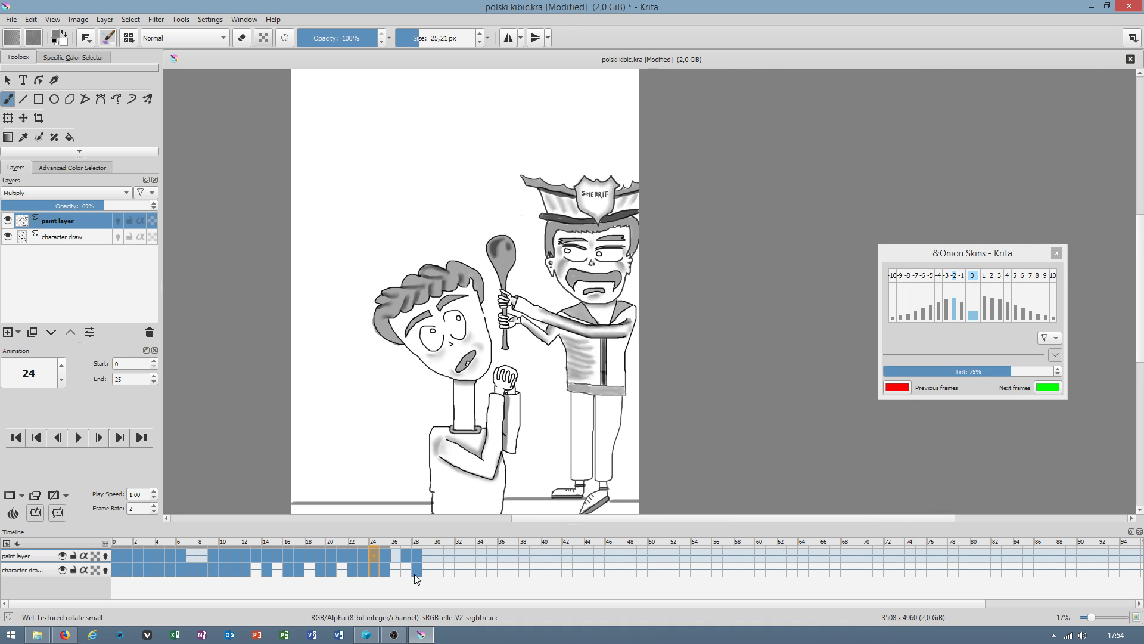
left_click(427, 555)
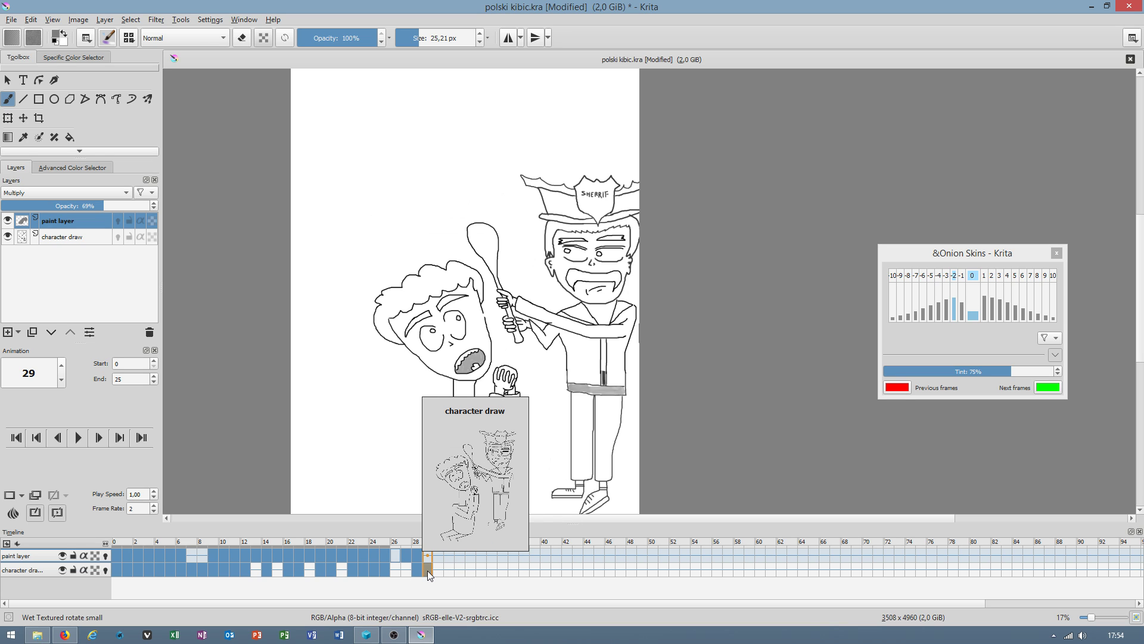
right_click(428, 562)
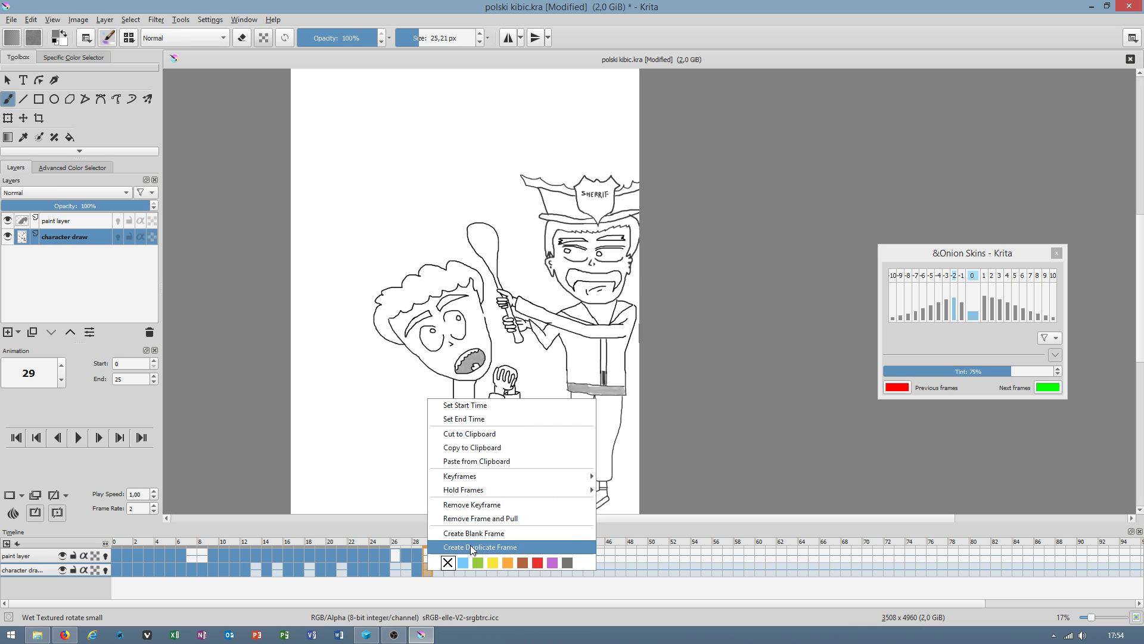
mouse_move(620, 287)
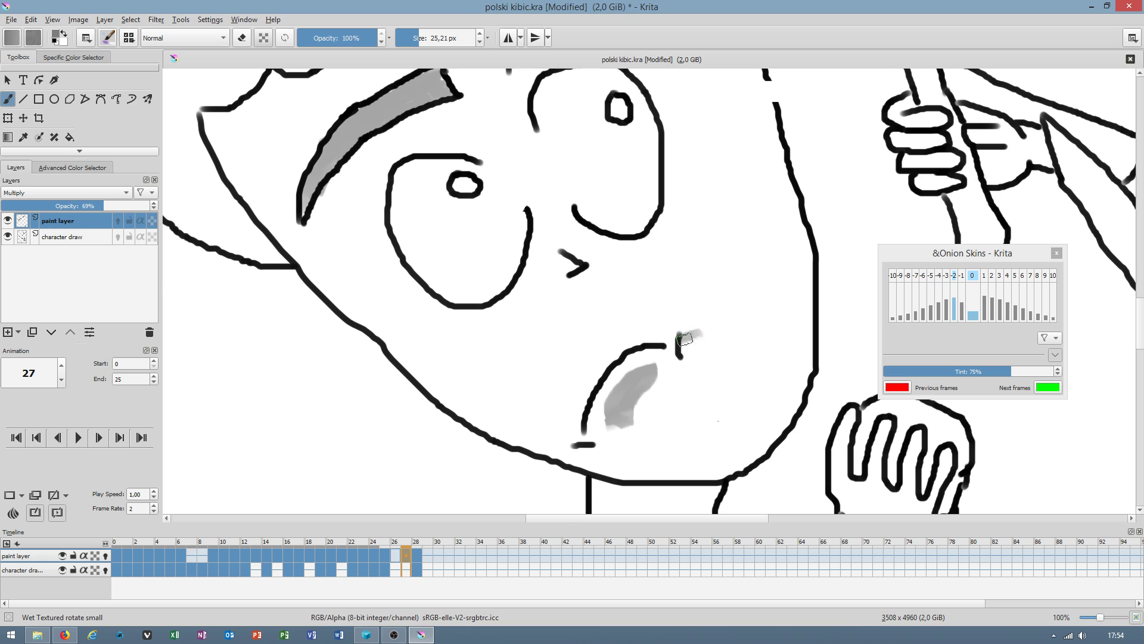
mouse_move(709, 338)
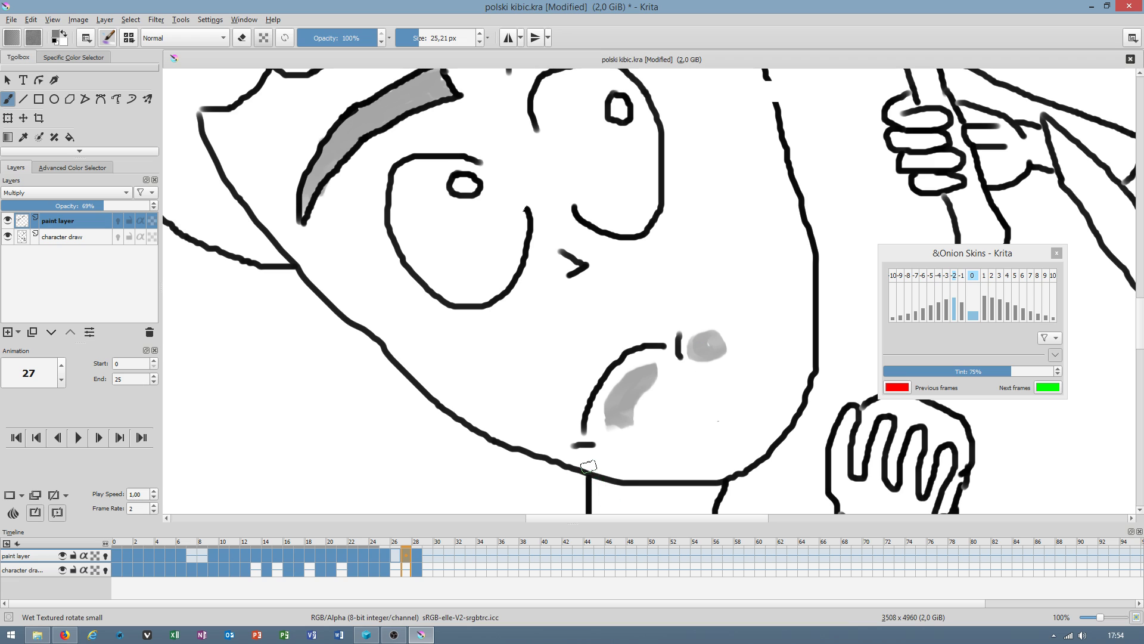
Dab grey beside the boy's mouth corner on frame 27 and blend it softly.
left_click(129, 38)
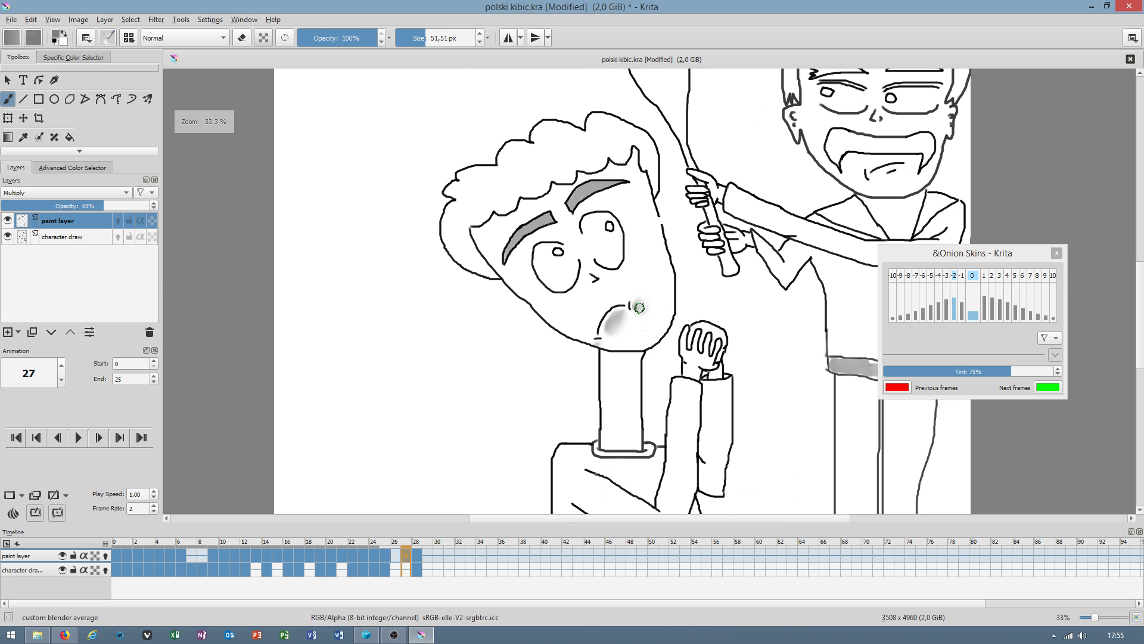
Go to frame 26 and paint a thin grey Wet Textured stroke inside the boy's eyebrow.
left_click(397, 555)
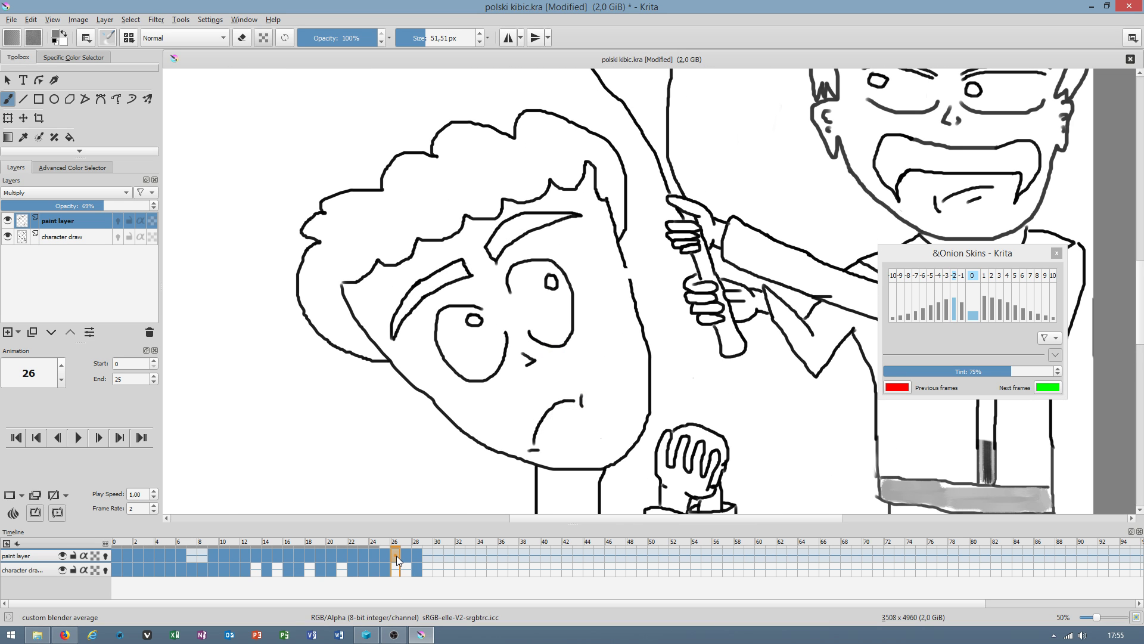
scroll("up", 3)
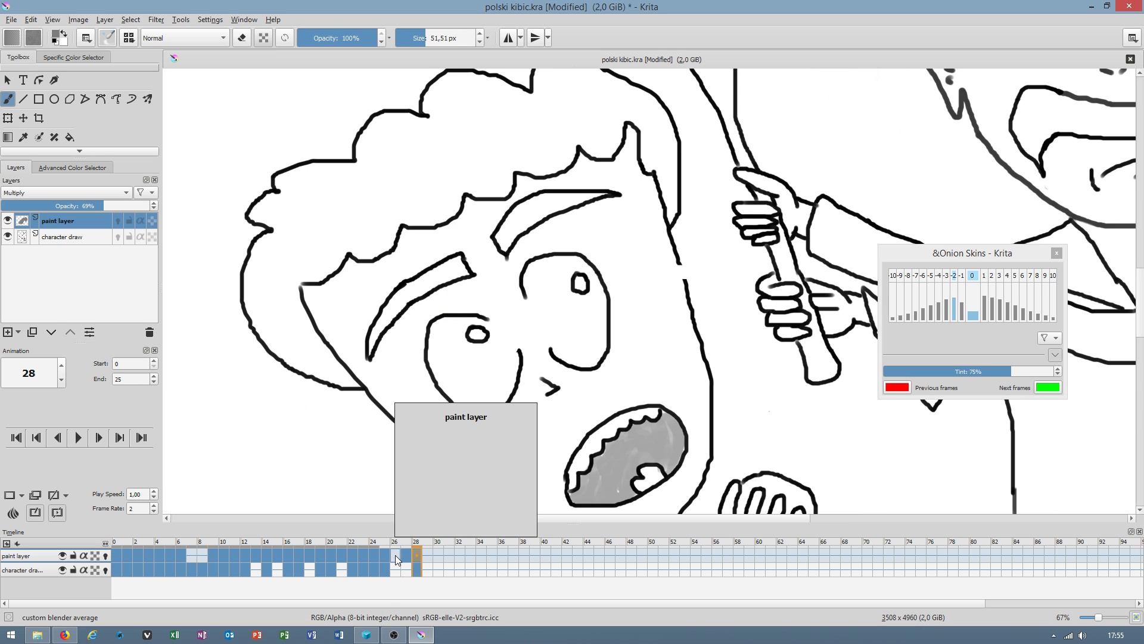
mouse_move(433, 576)
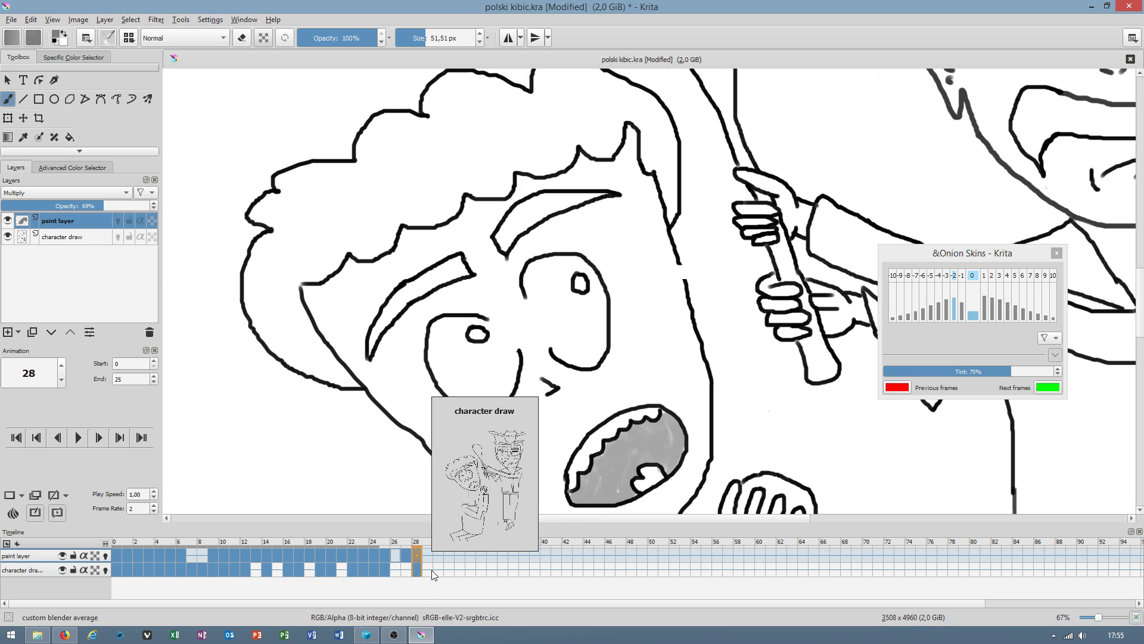
mouse_move(431, 572)
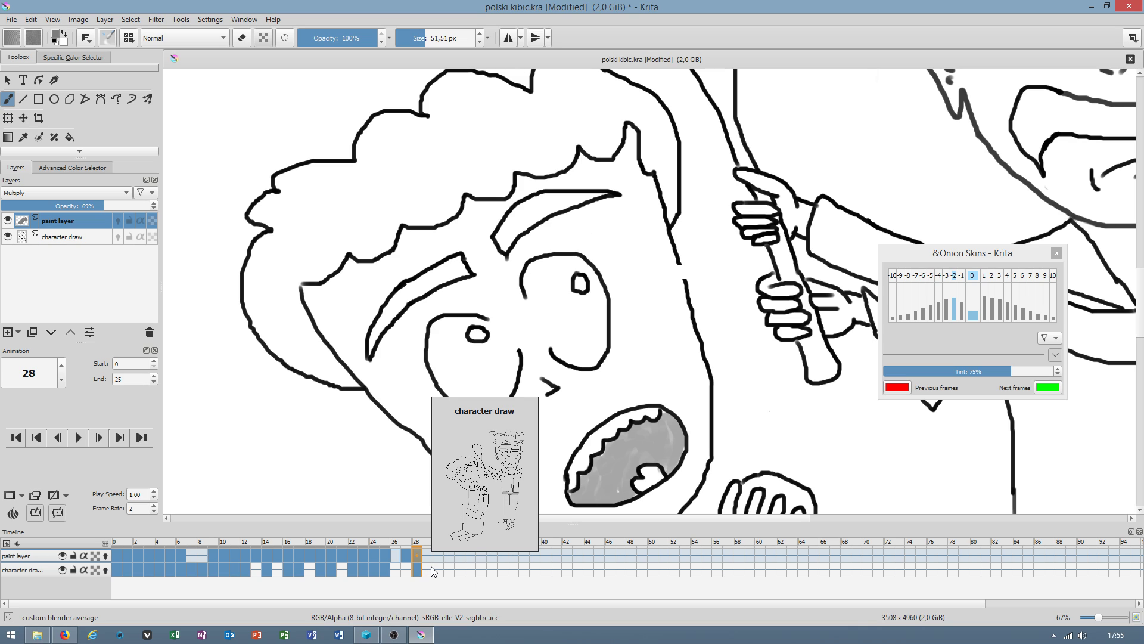
mouse_move(422, 572)
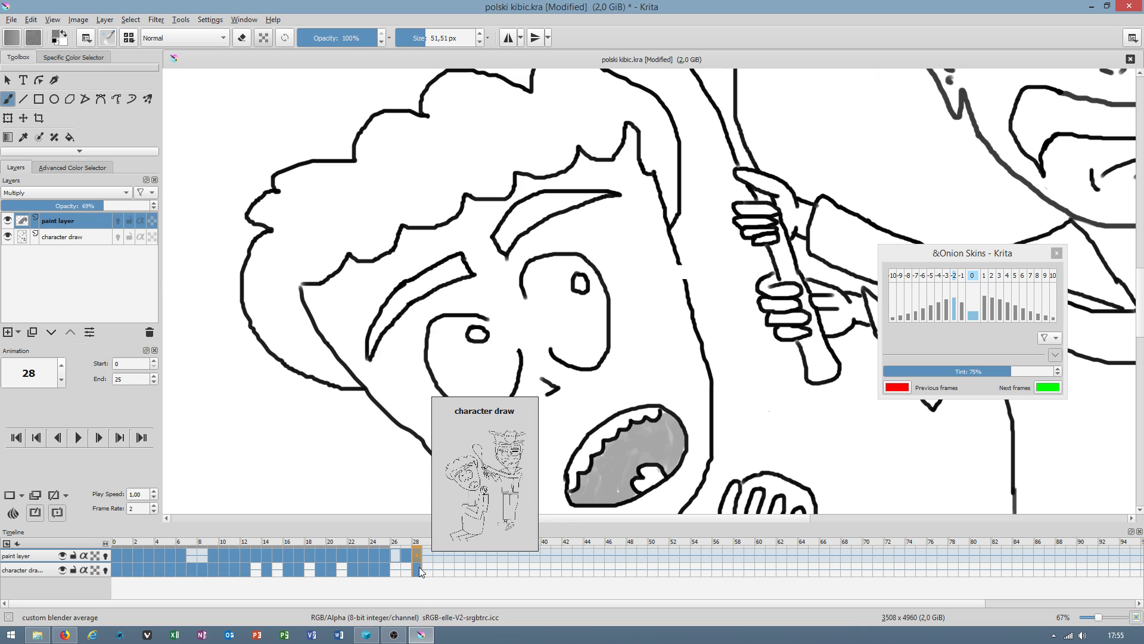
left_click(394, 555)
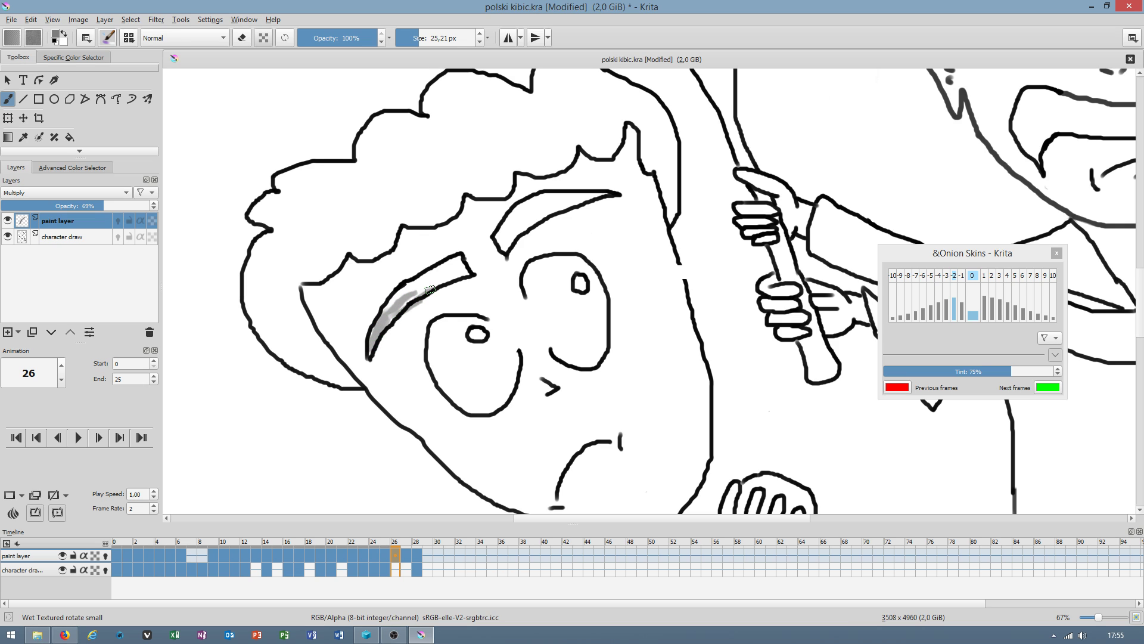
Fill more of the eyebrow grey, overwrite the Wet Textured rotate small preset, and bring up File Explorer.
scroll("up", 3)
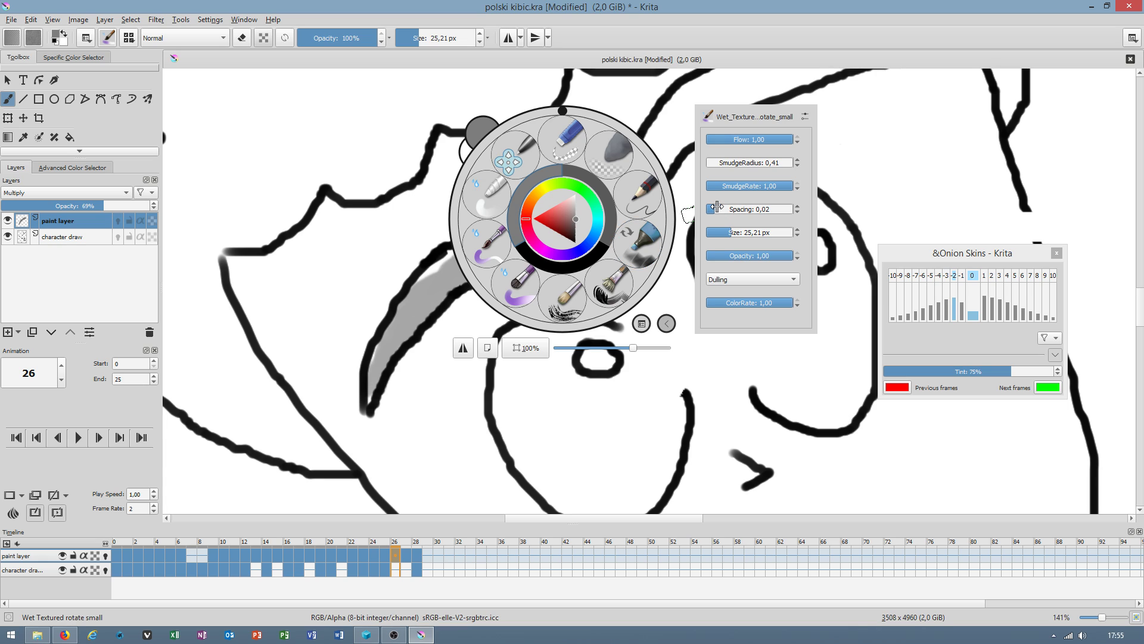
mouse_move(734, 233)
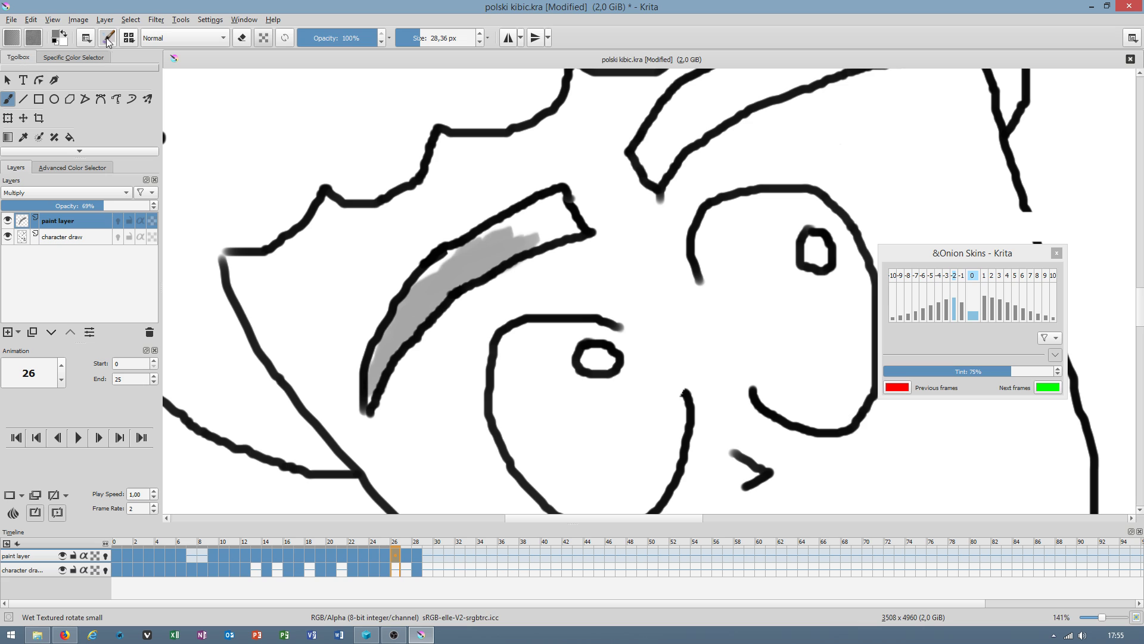
left_click(108, 37)
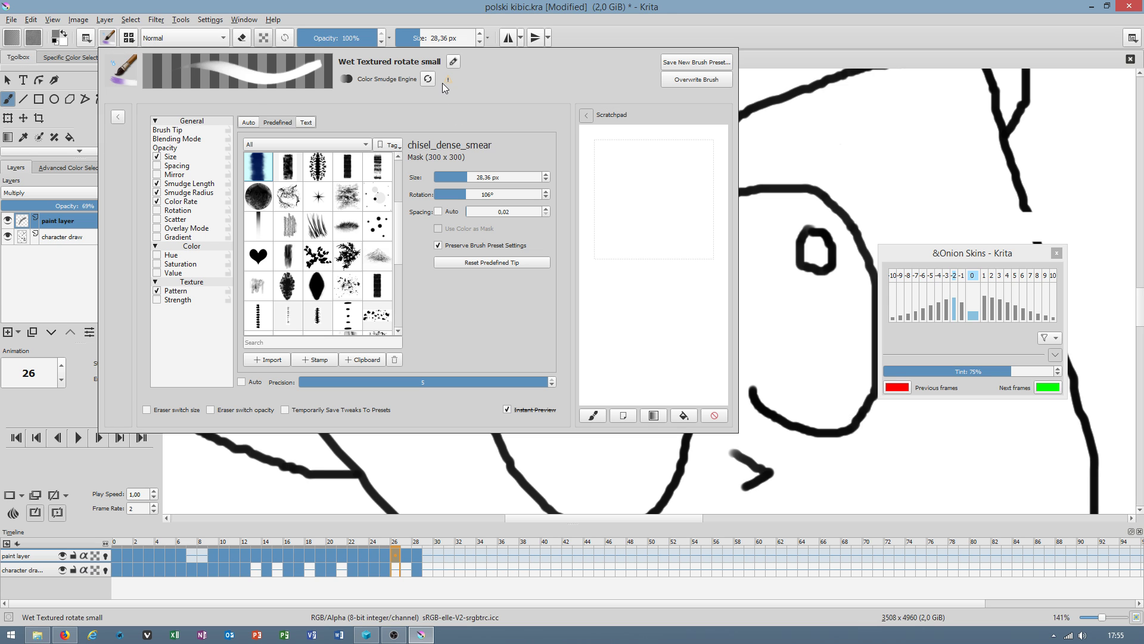
mouse_move(448, 80)
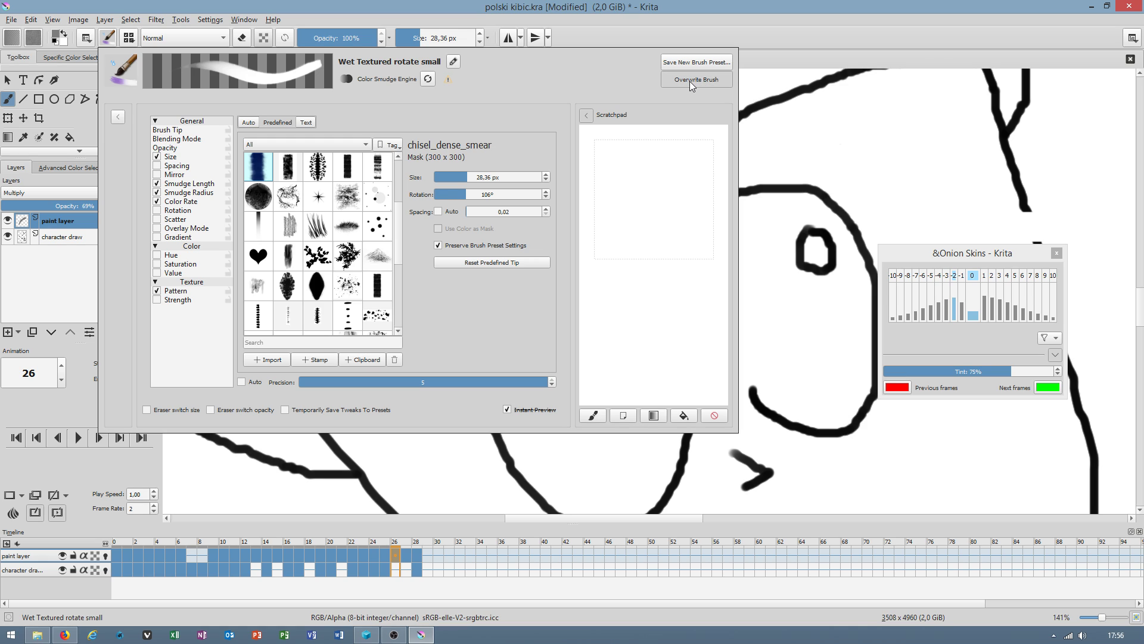
left_click(693, 79)
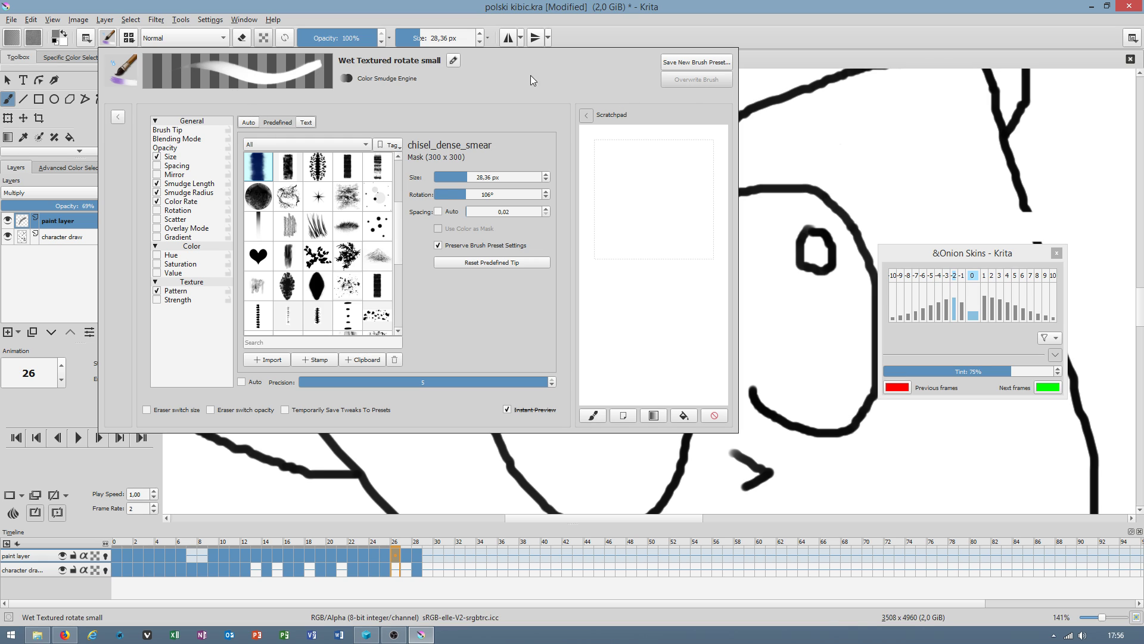
left_click(11, 632)
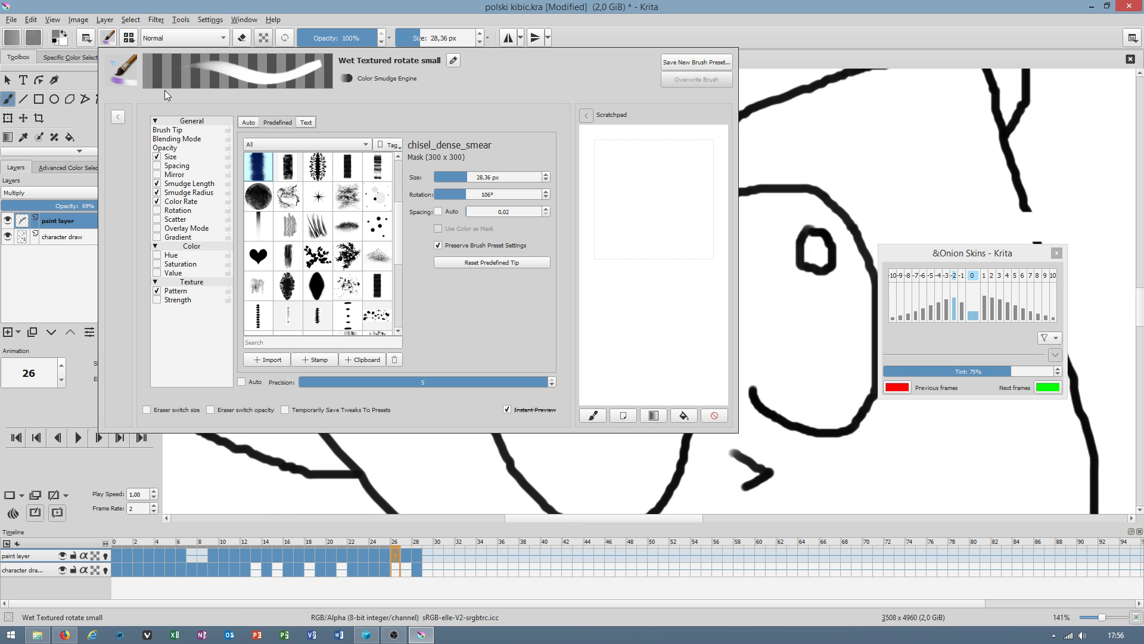
mouse_move(422, 66)
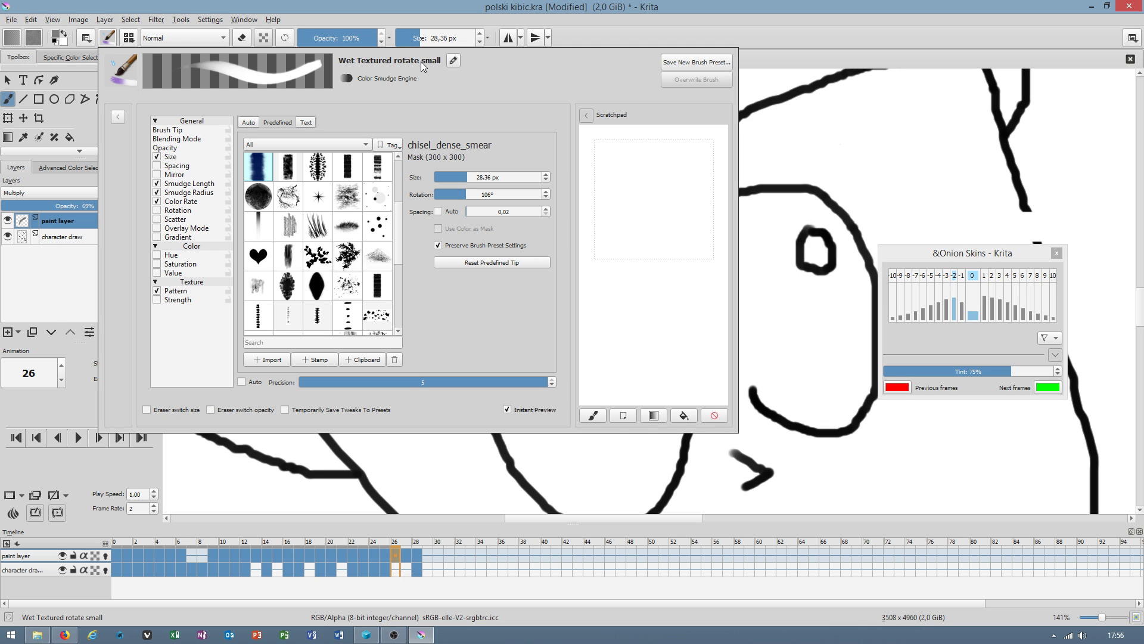
left_click(35, 634)
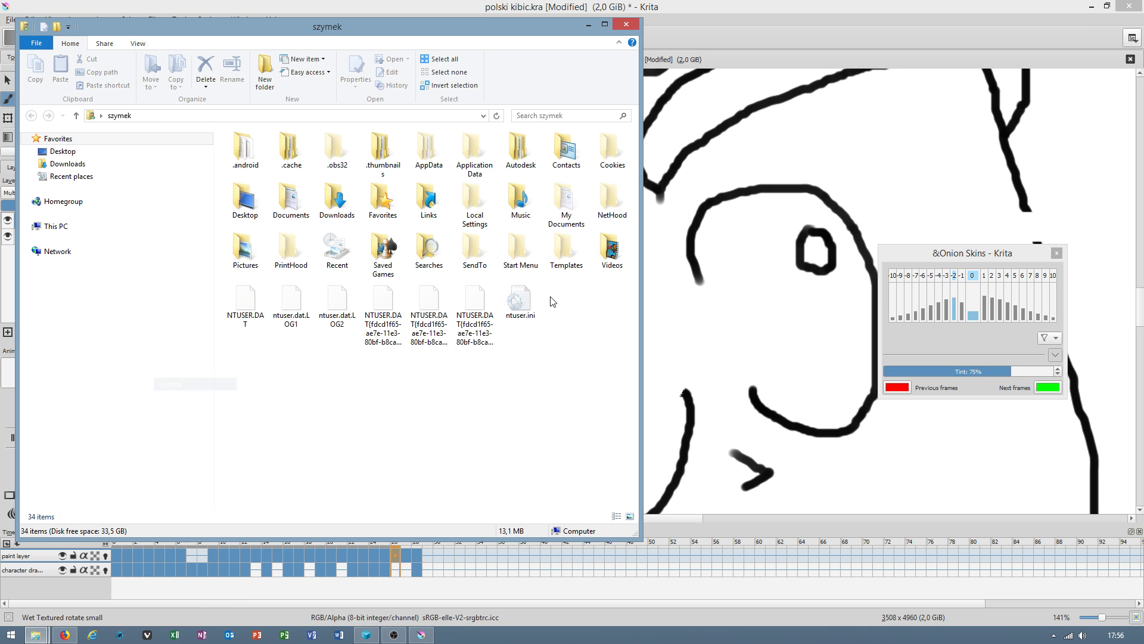
Browse through AppData, Roaming and krita into the paintoppresets folder.
double_click(428, 149)
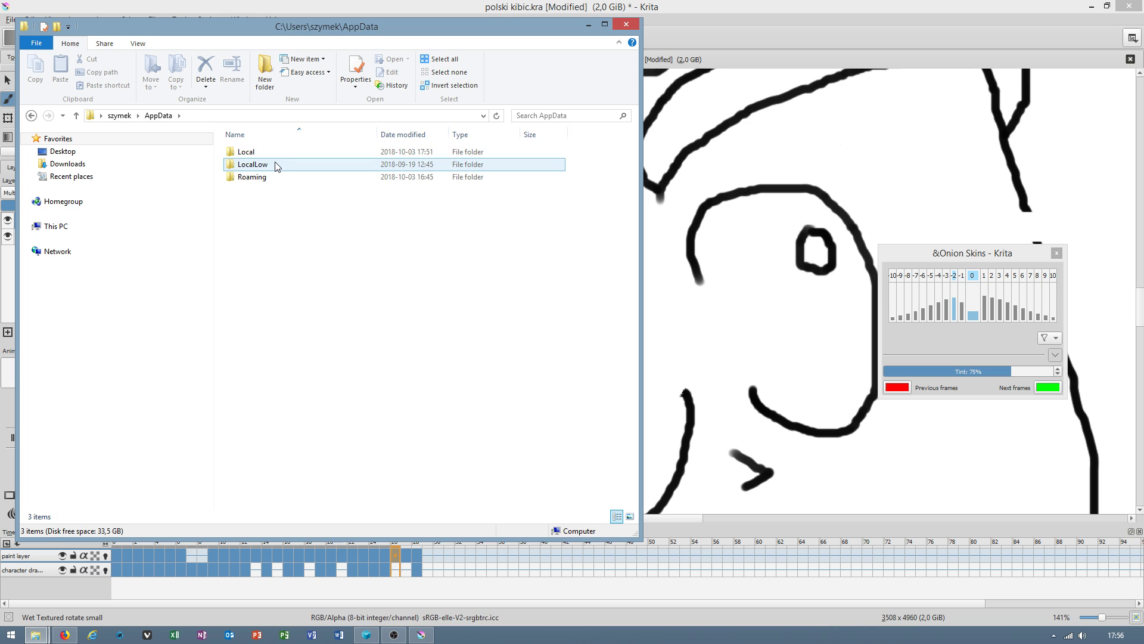
double_click(252, 176)
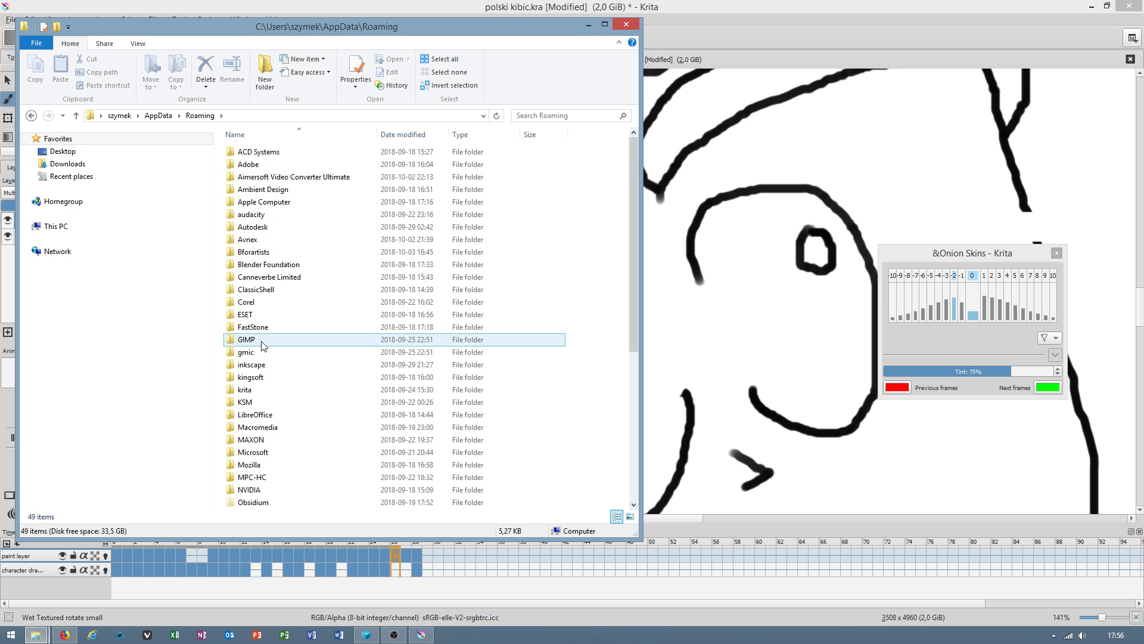
double_click(243, 389)
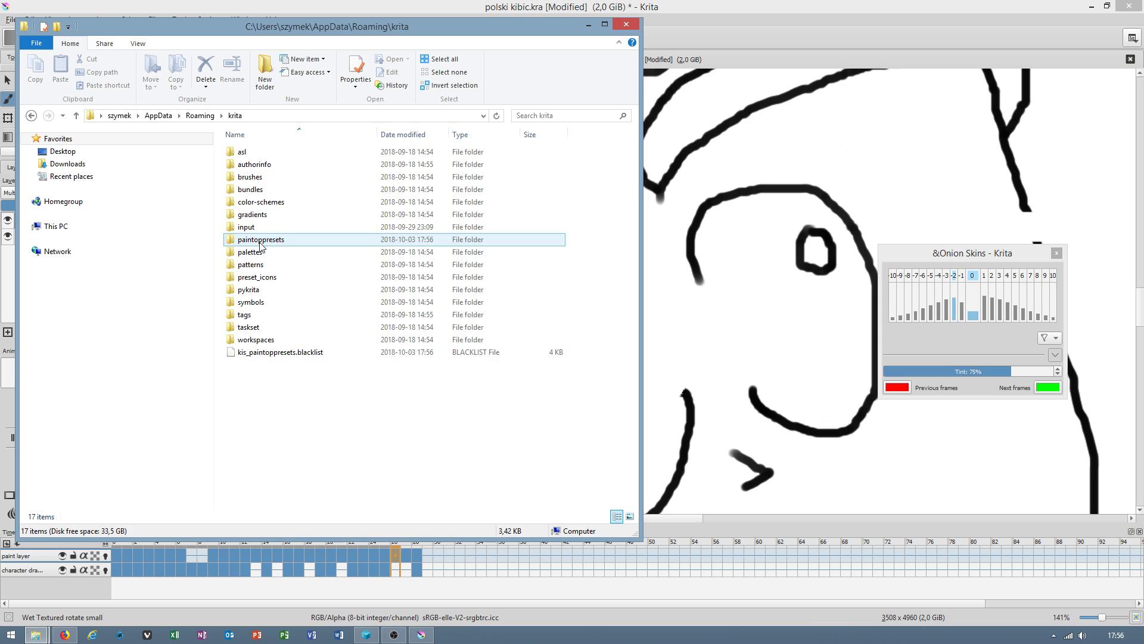
double_click(259, 240)
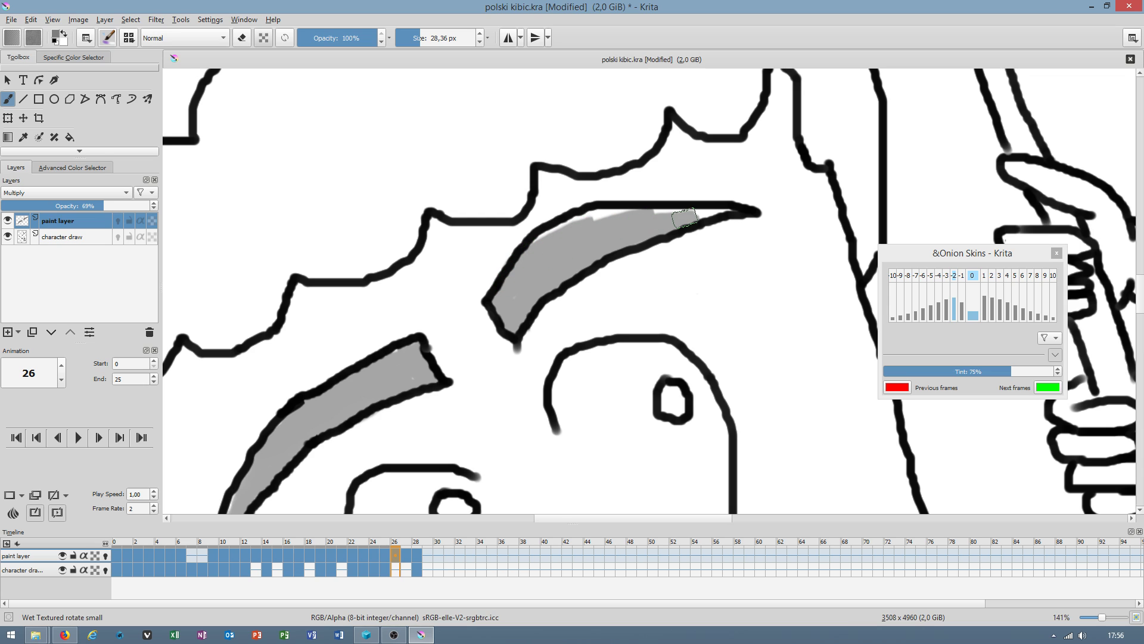
Zoom out and move to frame 28, where the eyebrows and mouth are grey-shaded.
scroll("down", 3)
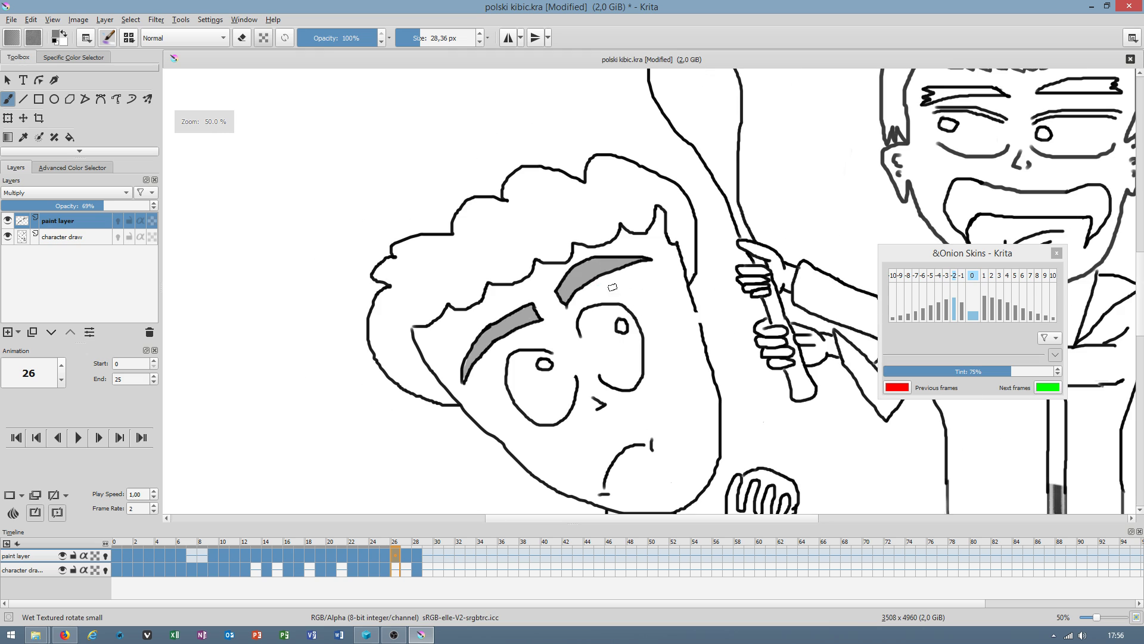
left_click(402, 555)
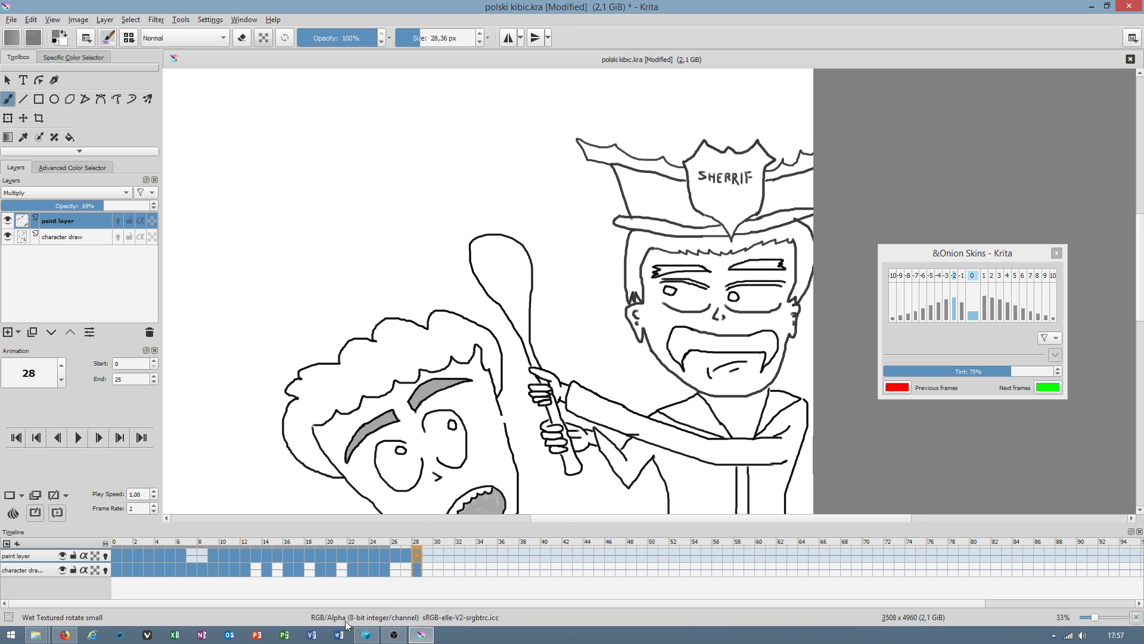
Add a blank paint-layer frame at frame 29 and enable the character draw layer's onion skin.
left_click(427, 558)
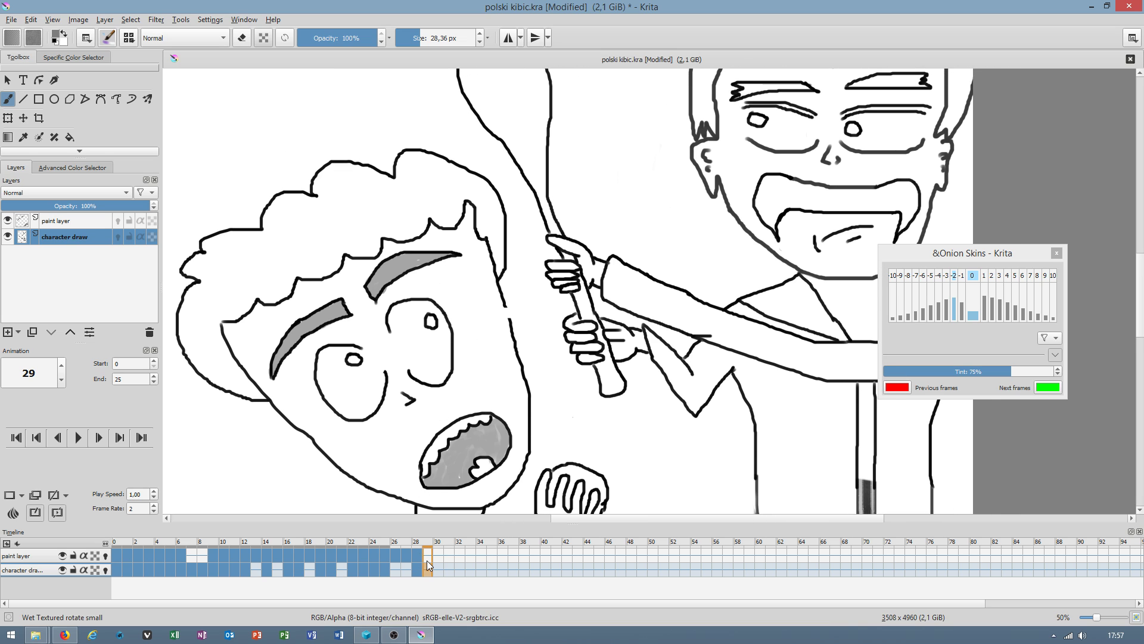
right_click(428, 565)
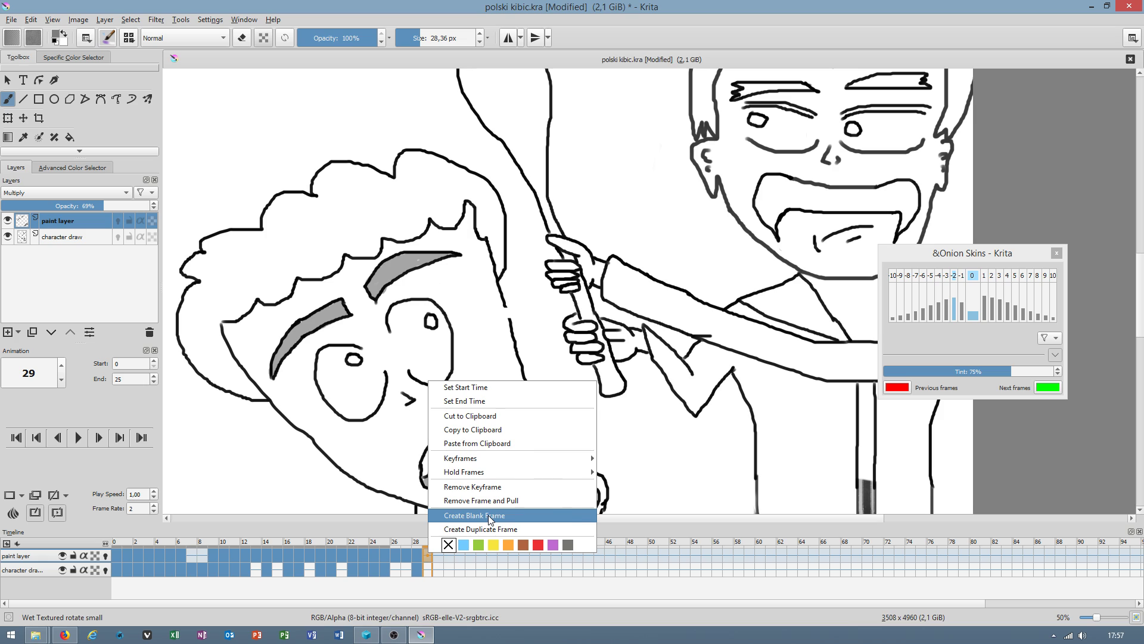
left_click(473, 515)
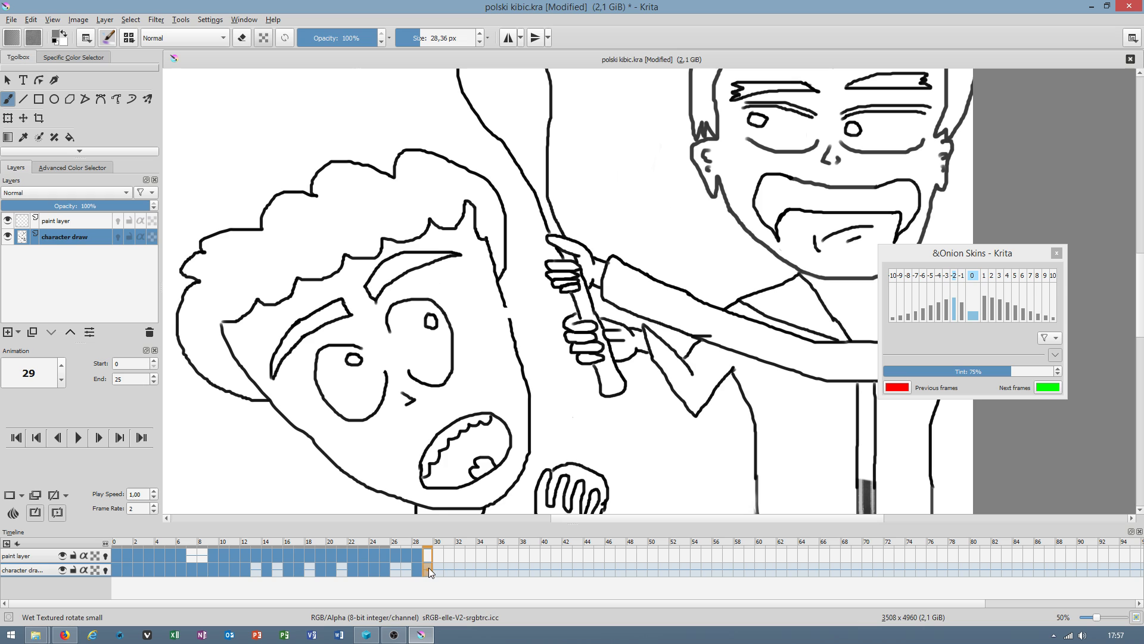
mouse_move(453, 525)
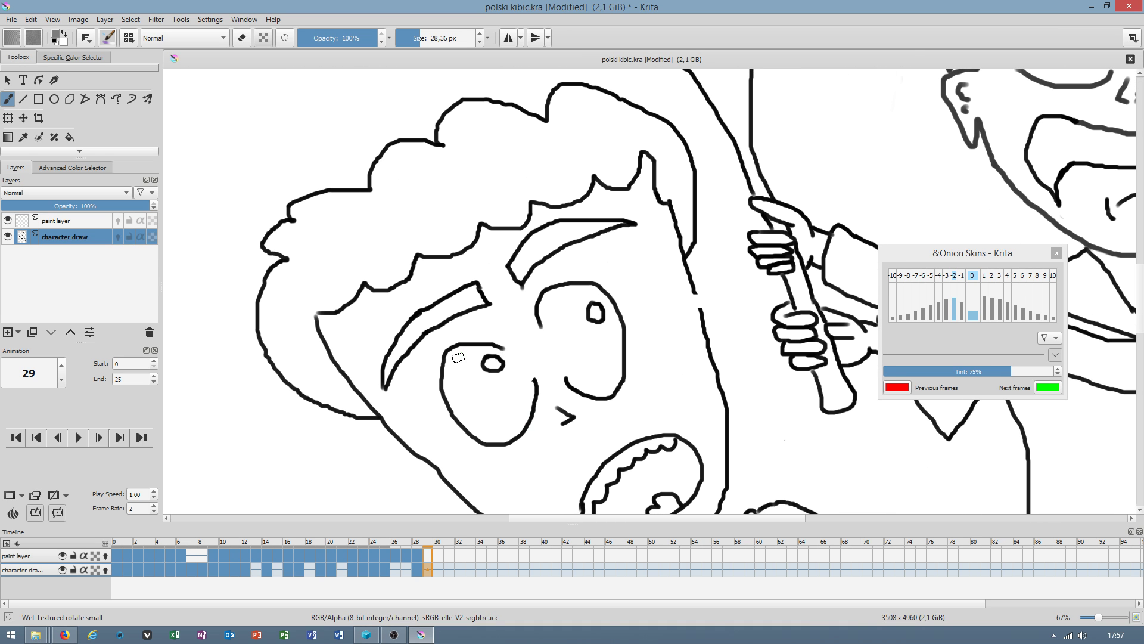
left_click(456, 358)
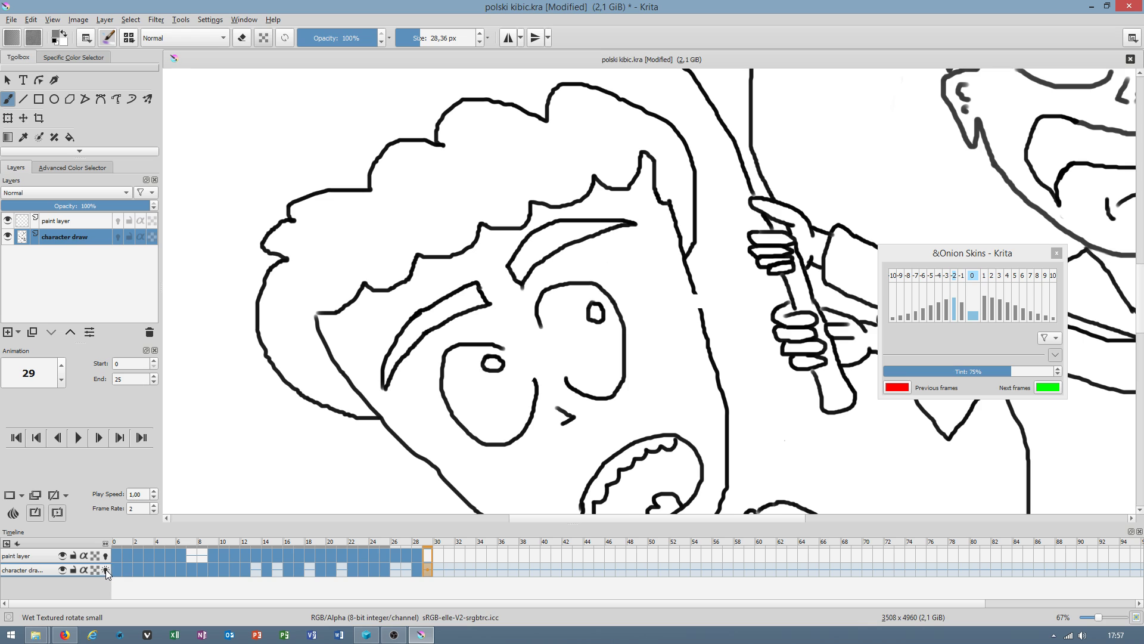
left_click(106, 570)
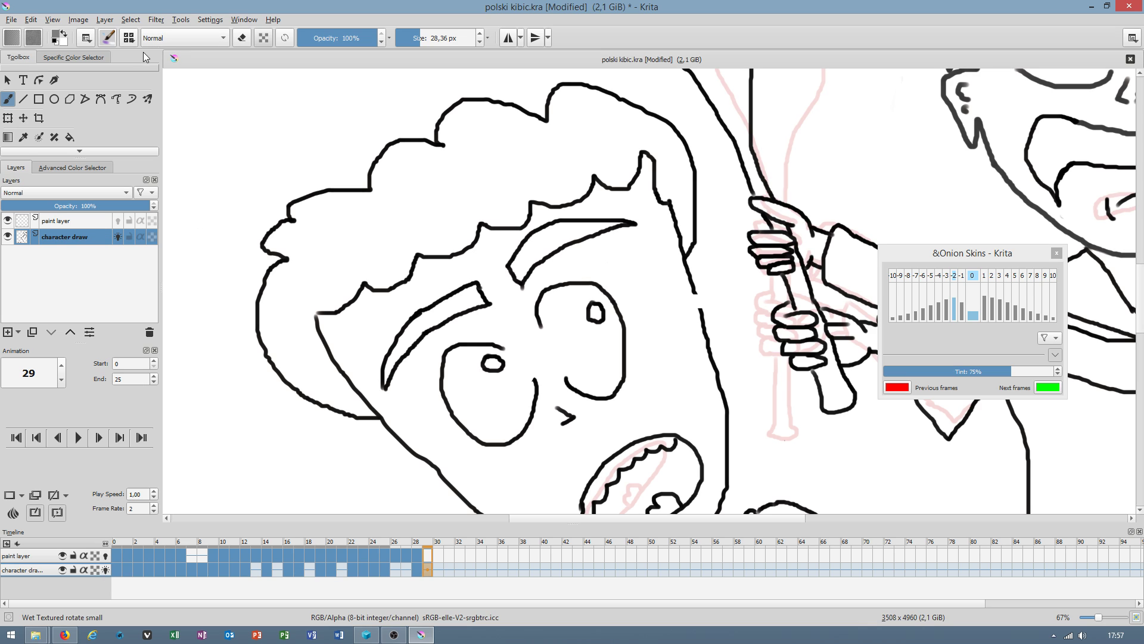
Erase the boy's eyebrows on frame 29 with a big eraser and redraw them thinly.
left_click(107, 37)
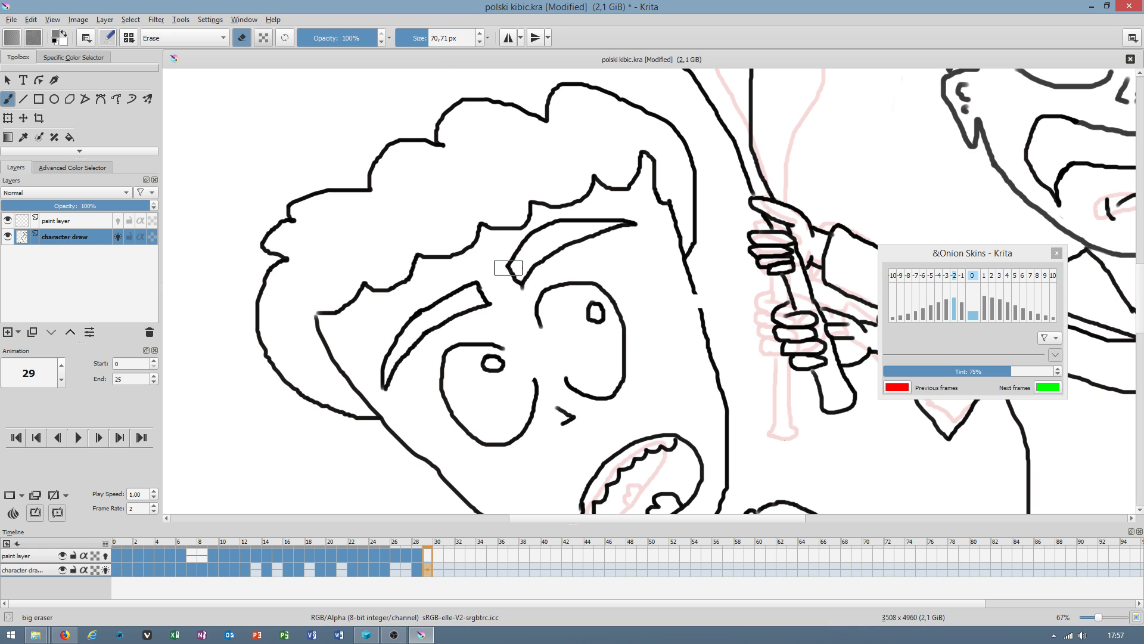
left_click(107, 37)
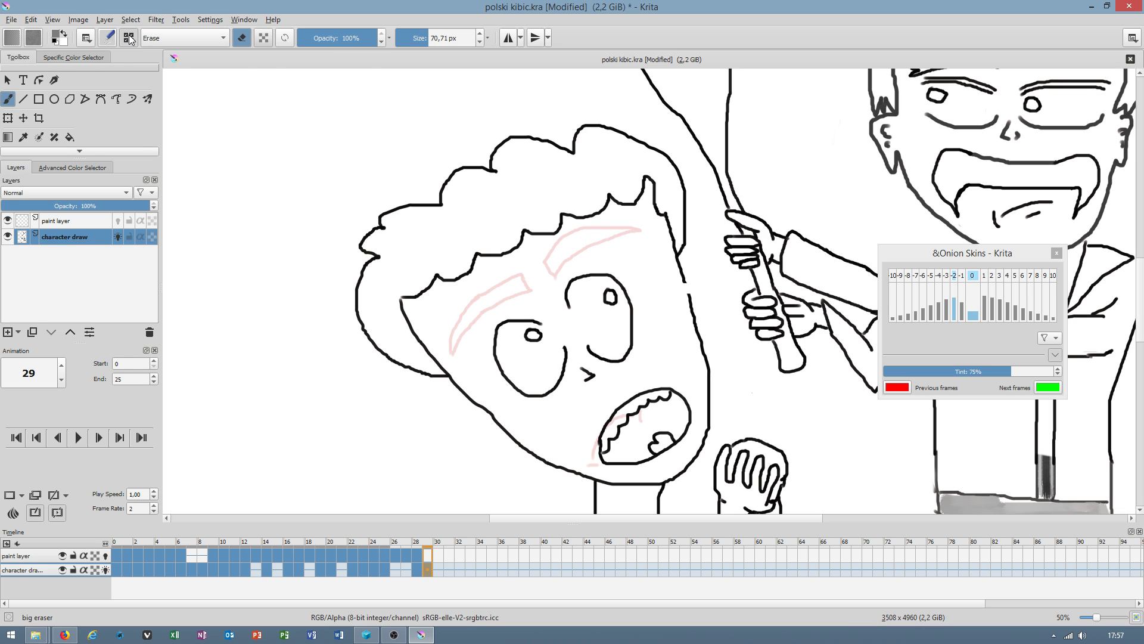
left_click(129, 37)
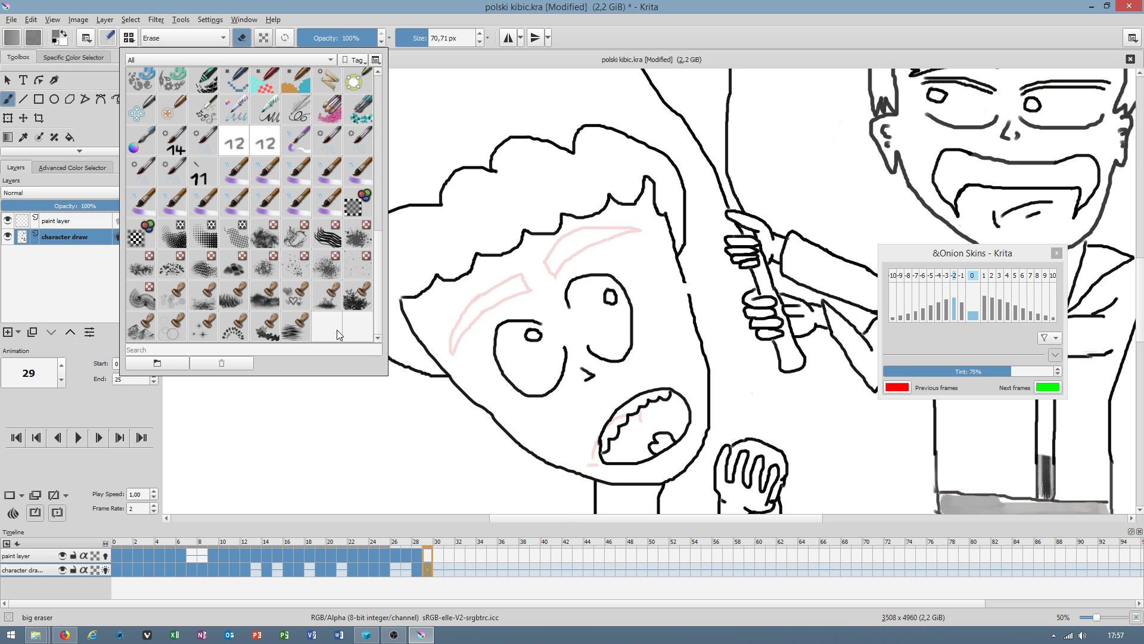
left_click(203, 178)
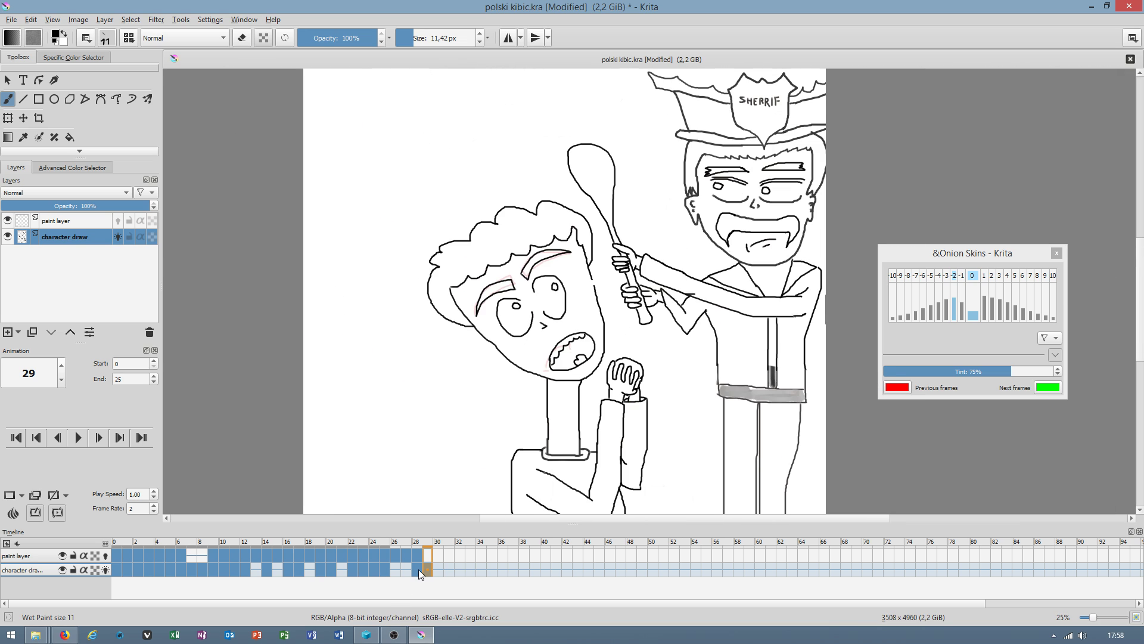
left_click(419, 559)
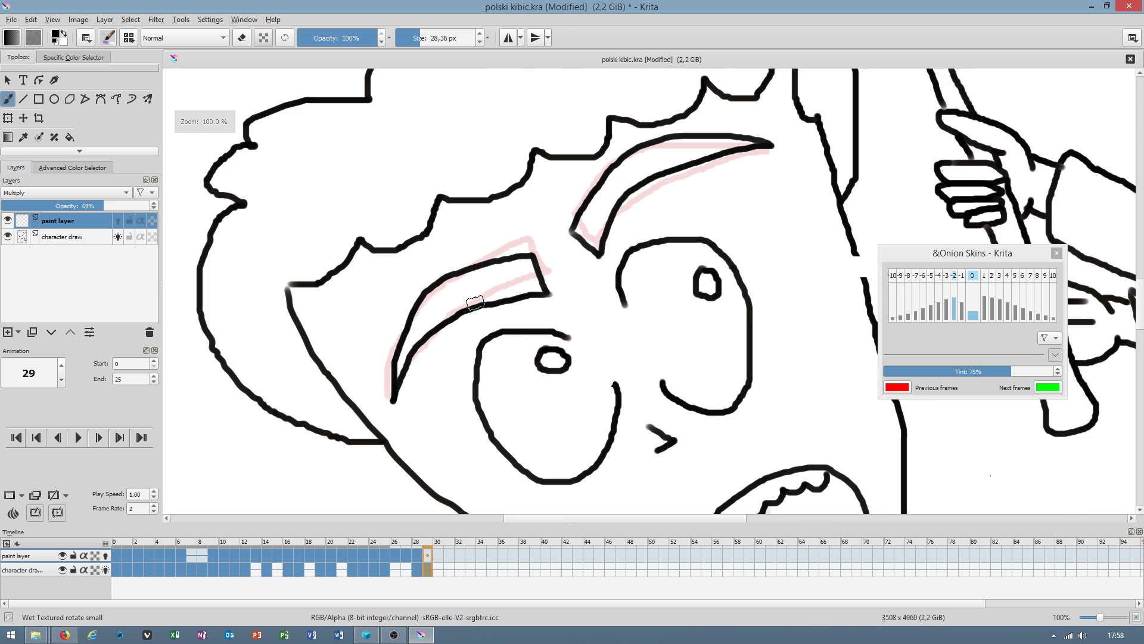
Paint grey inside both redrawn eyebrow outlines on frame 29's paint layer.
right_click(474, 301)
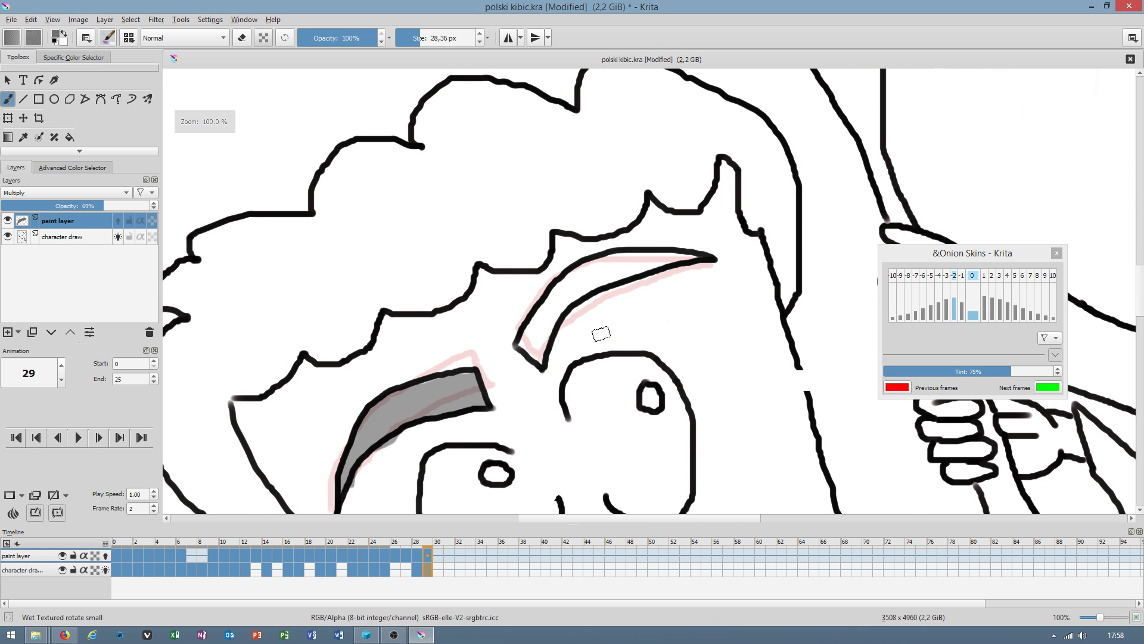
left_click(106, 570)
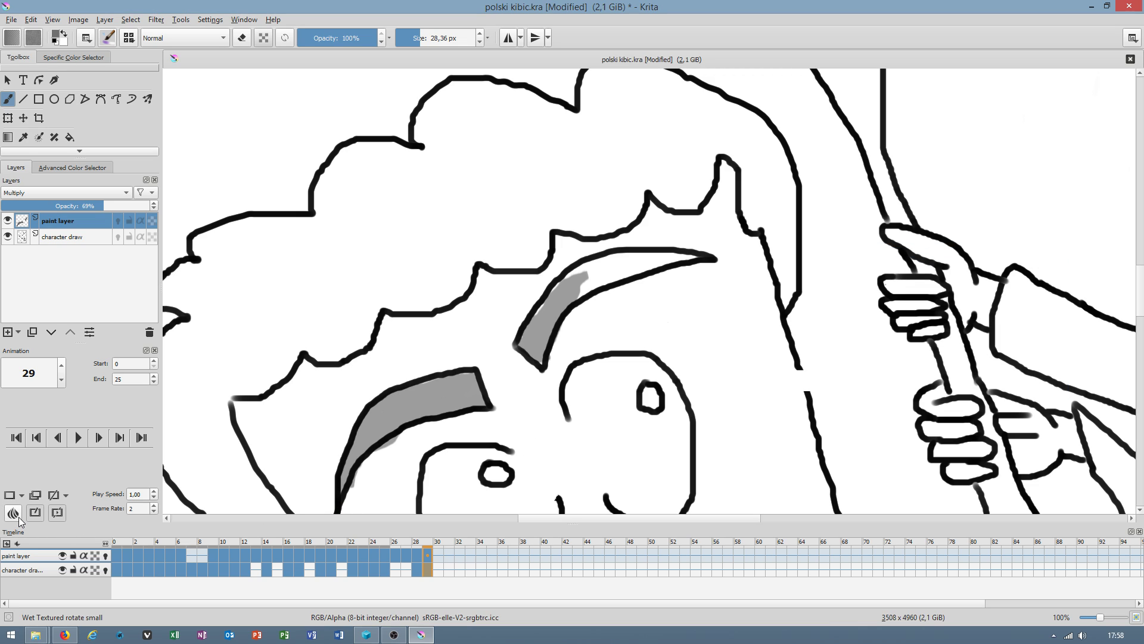
mouse_move(13, 513)
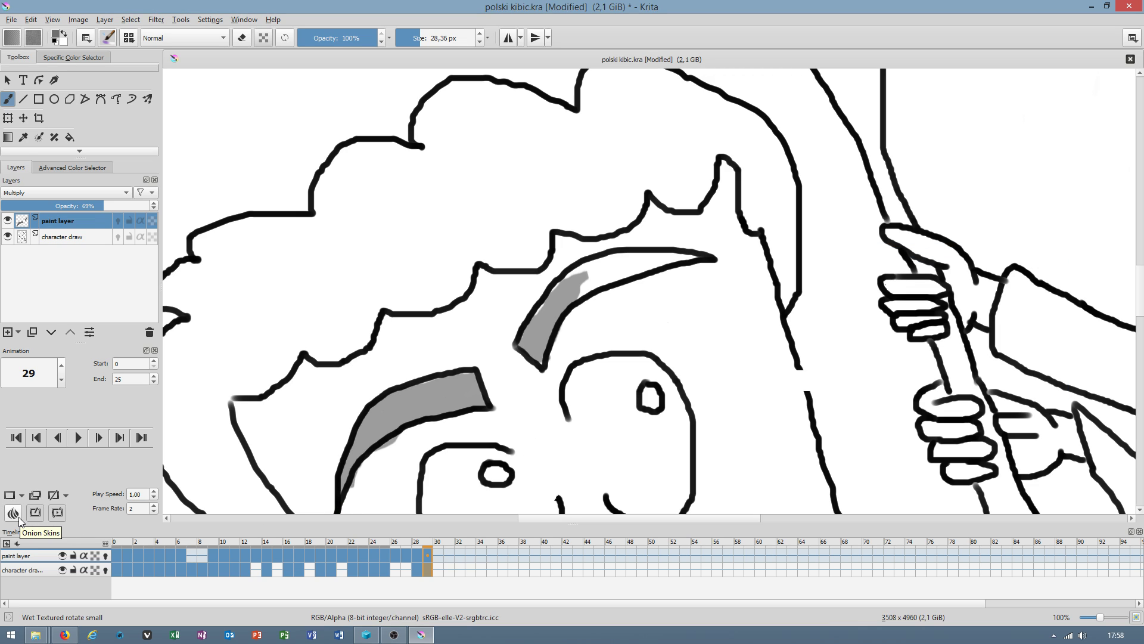
left_click(12, 513)
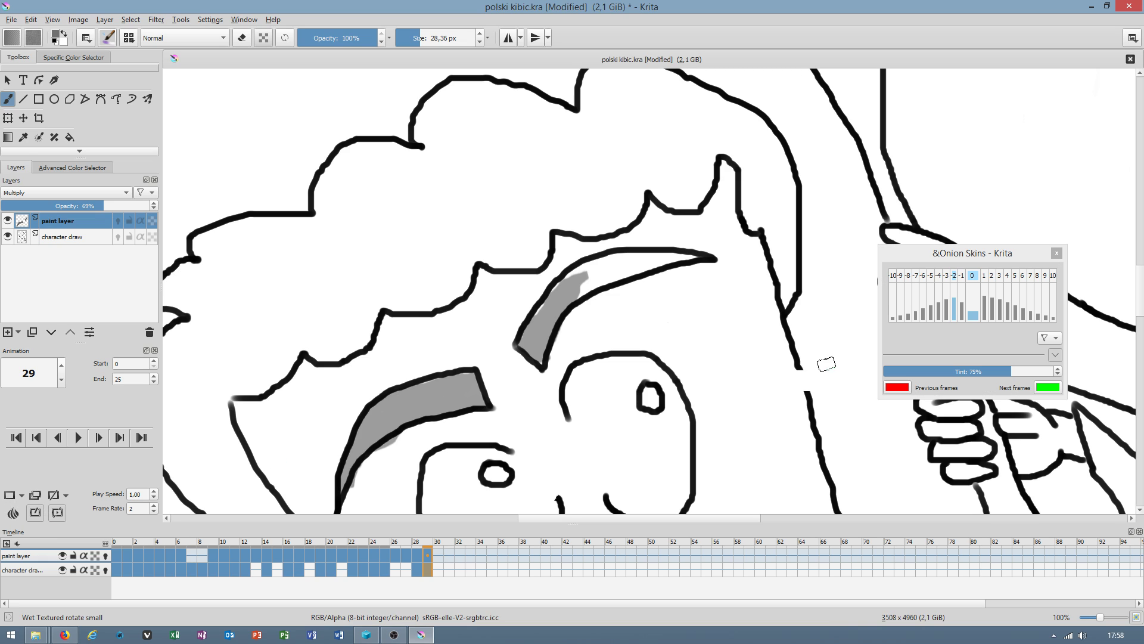
mouse_move(1062, 349)
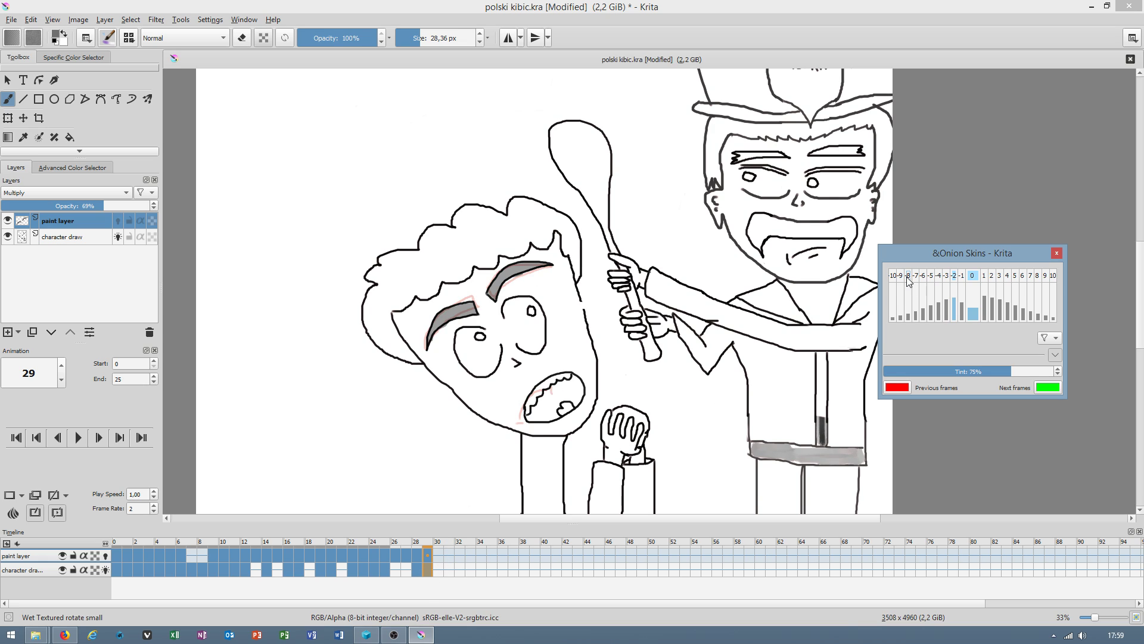
Go to frame 30 and erase the boy's mouth lines with an enlarged Erase-mode brush.
left_click(418, 556)
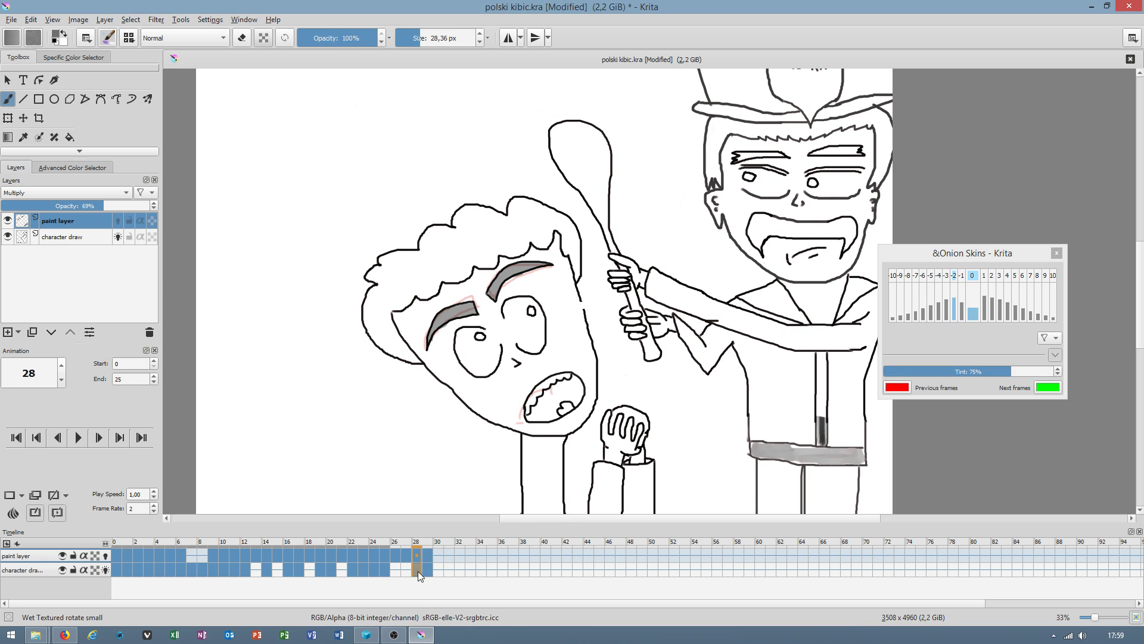
left_click(438, 555)
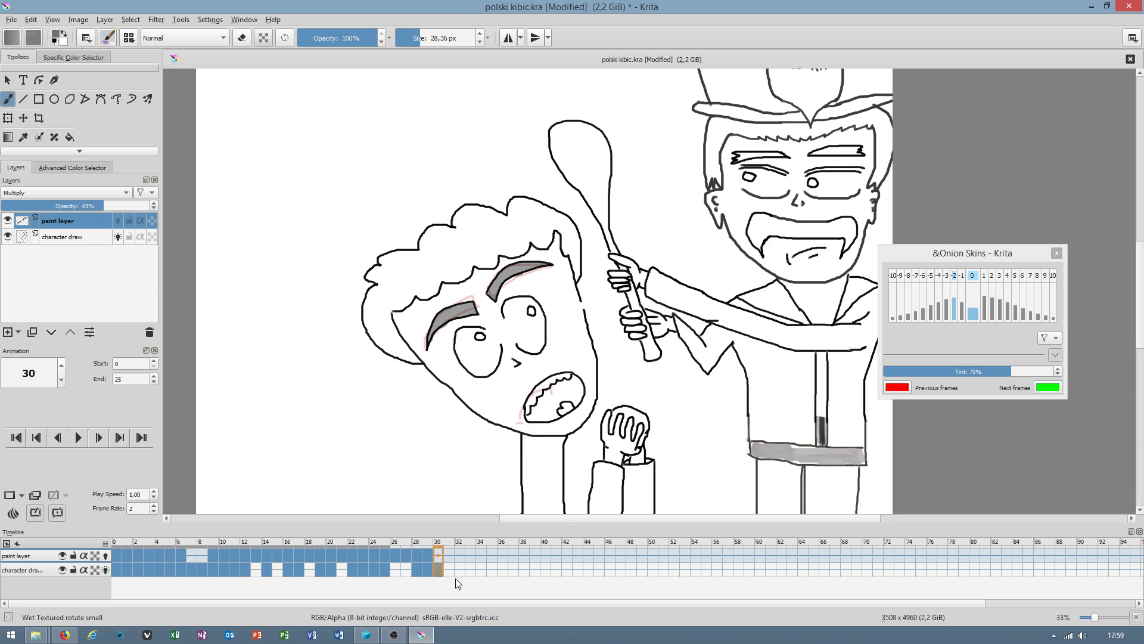
mouse_move(337, 549)
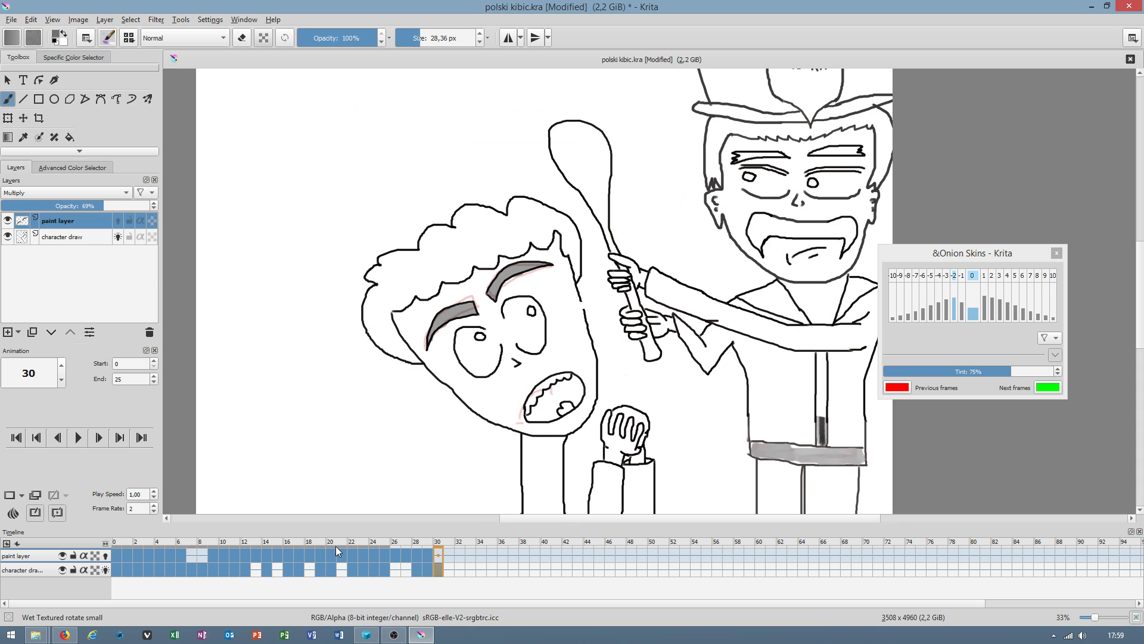
left_click(65, 236)
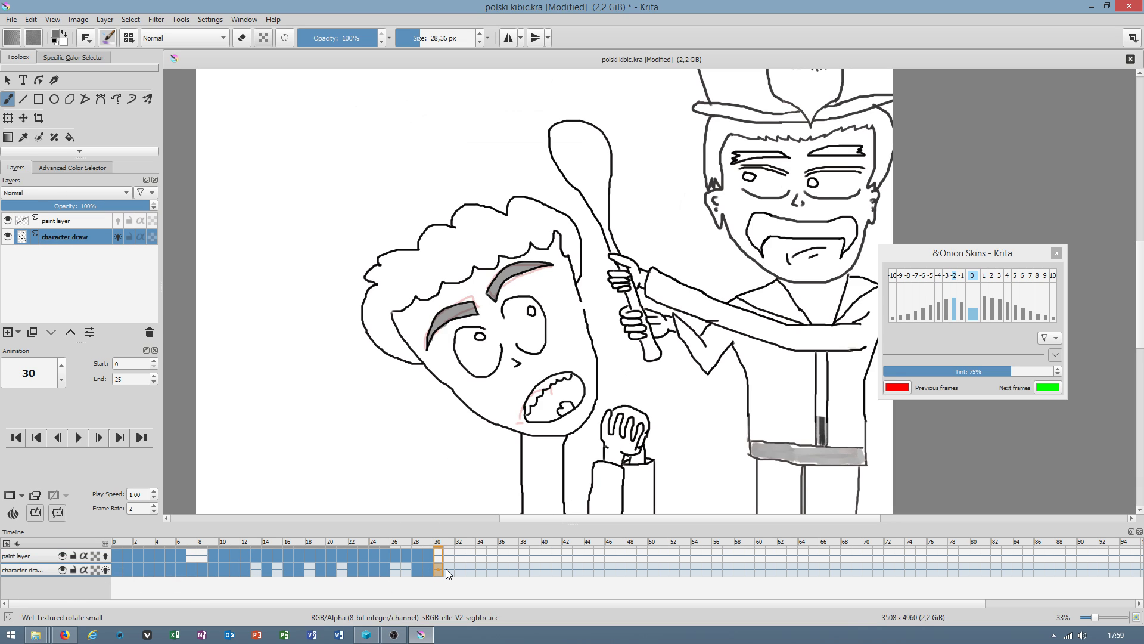
mouse_move(501, 484)
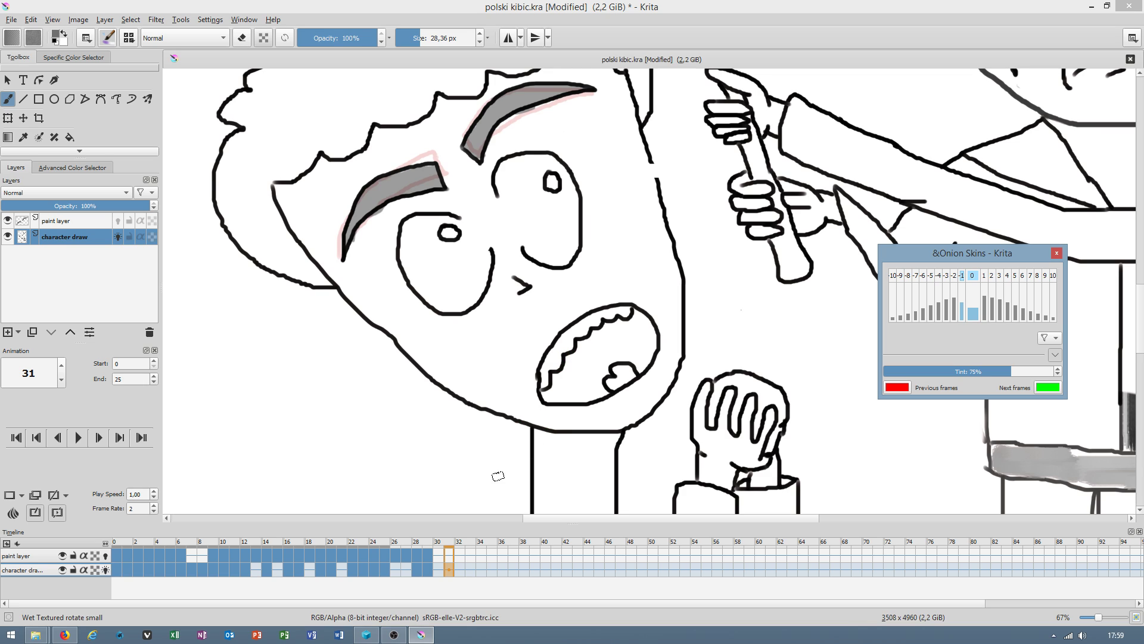
left_click(56, 438)
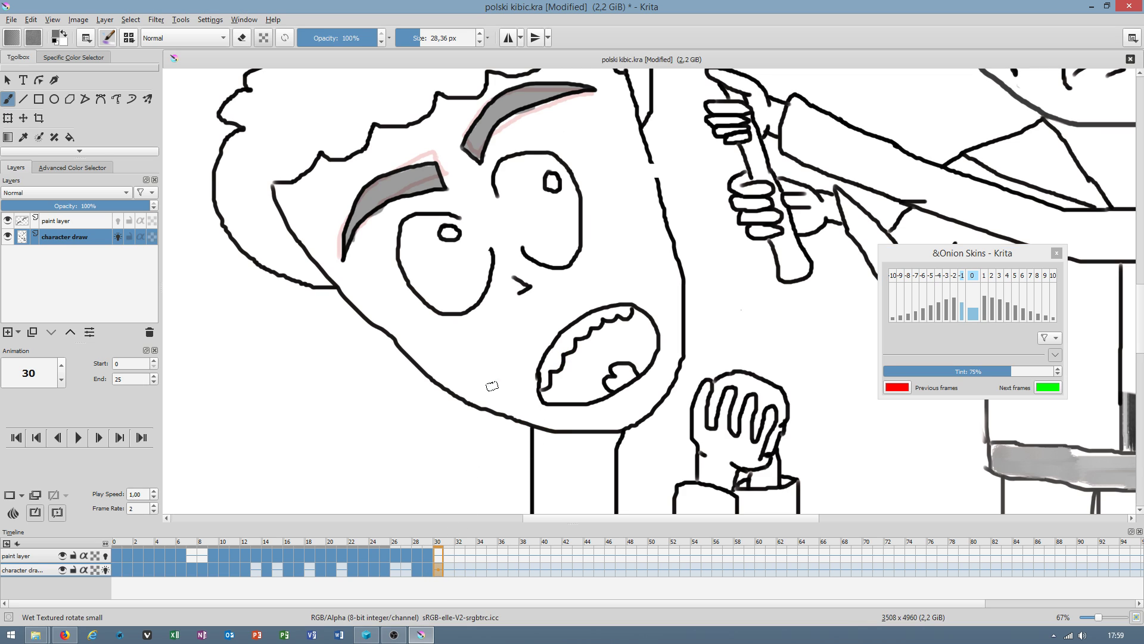
mouse_move(154, 38)
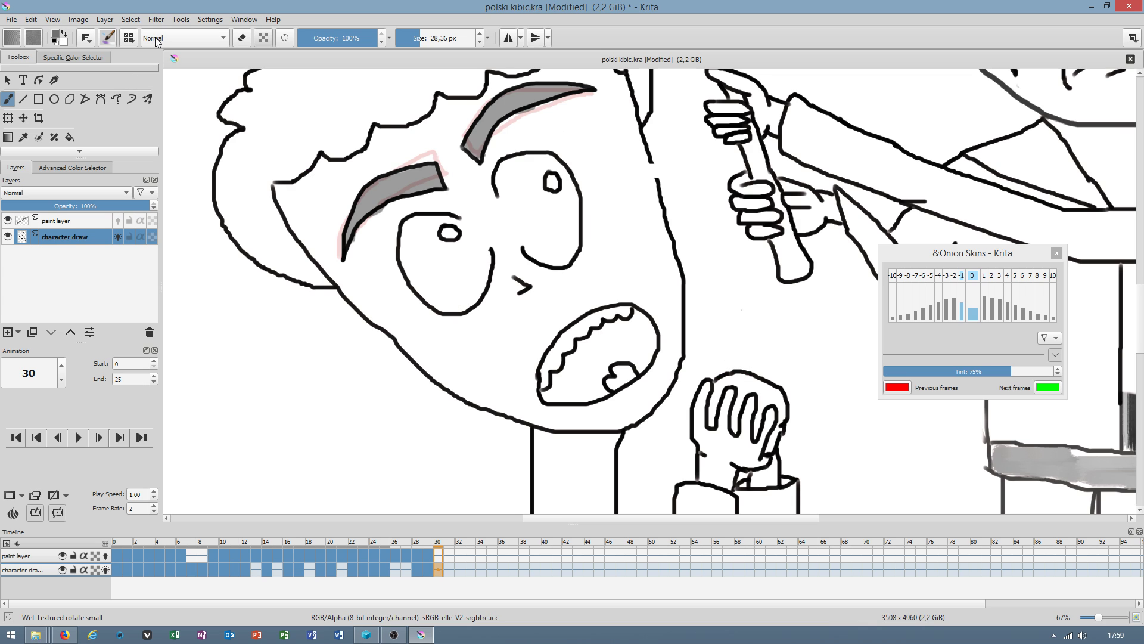
left_click(129, 37)
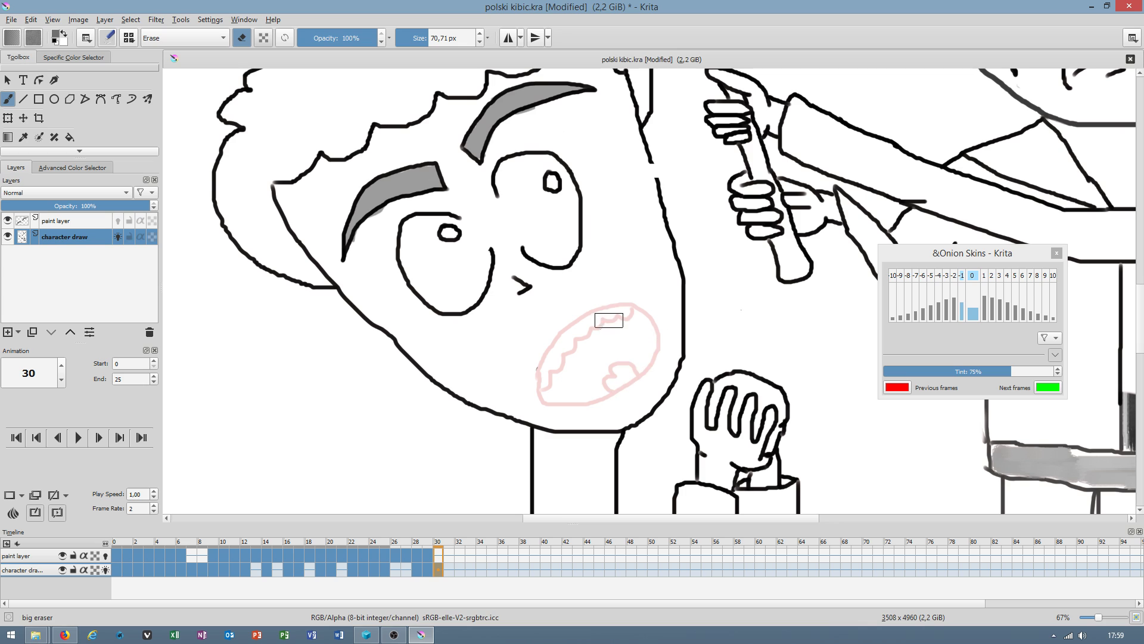
With the small Wet Paint brush, redraw the boy's mouth open with zigzag teeth and tongue.
left_click(129, 37)
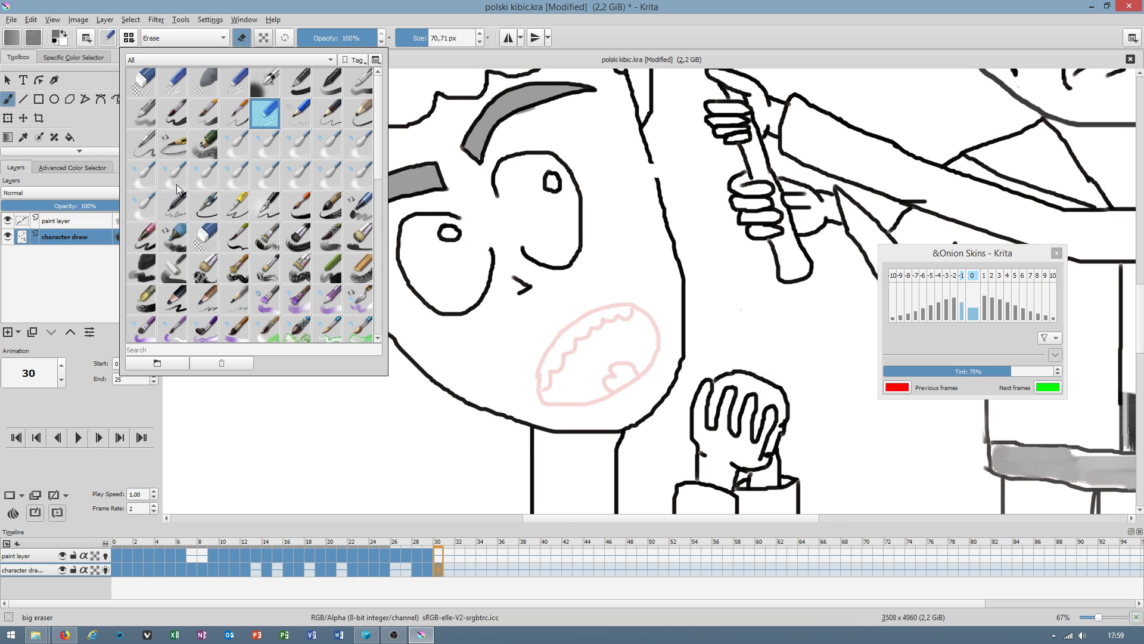
left_click(202, 170)
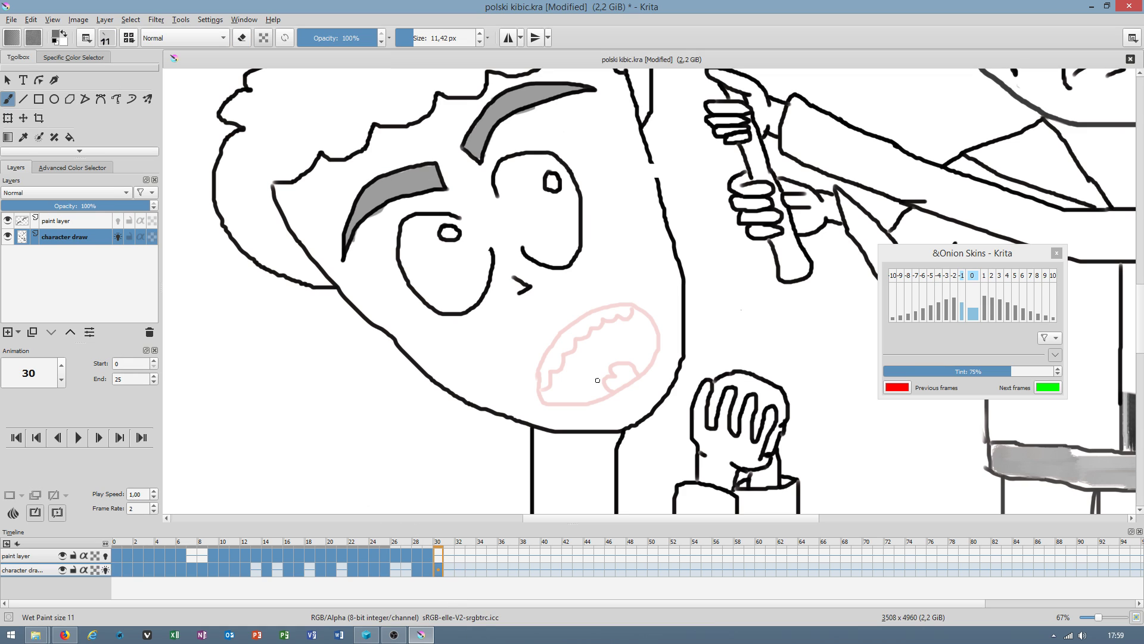
right_click(566, 354)
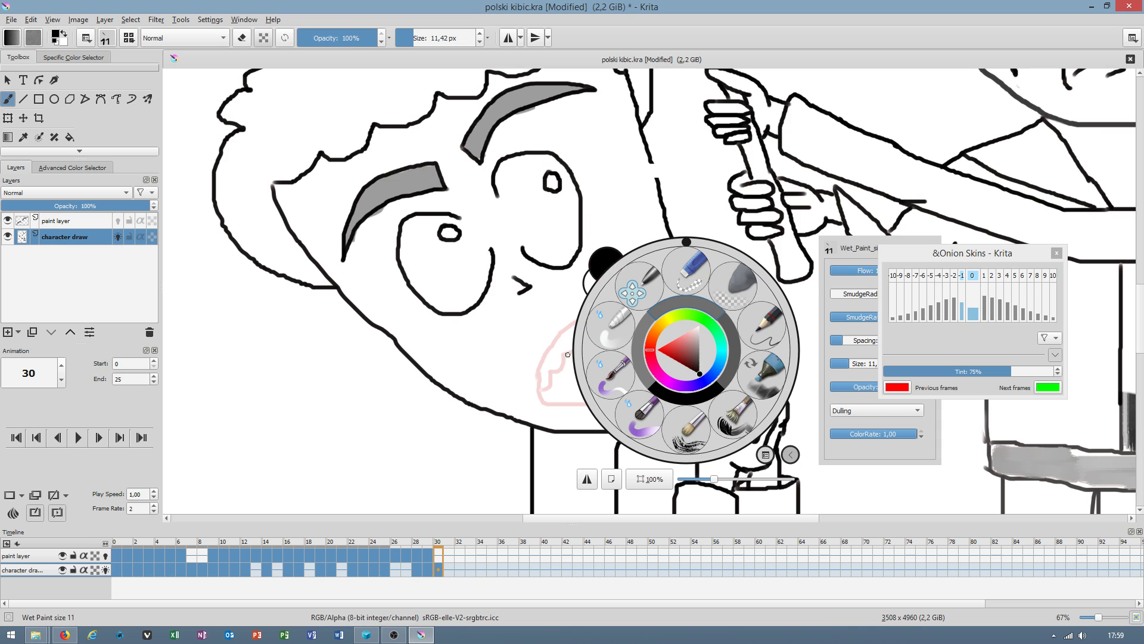
left_click(675, 351)
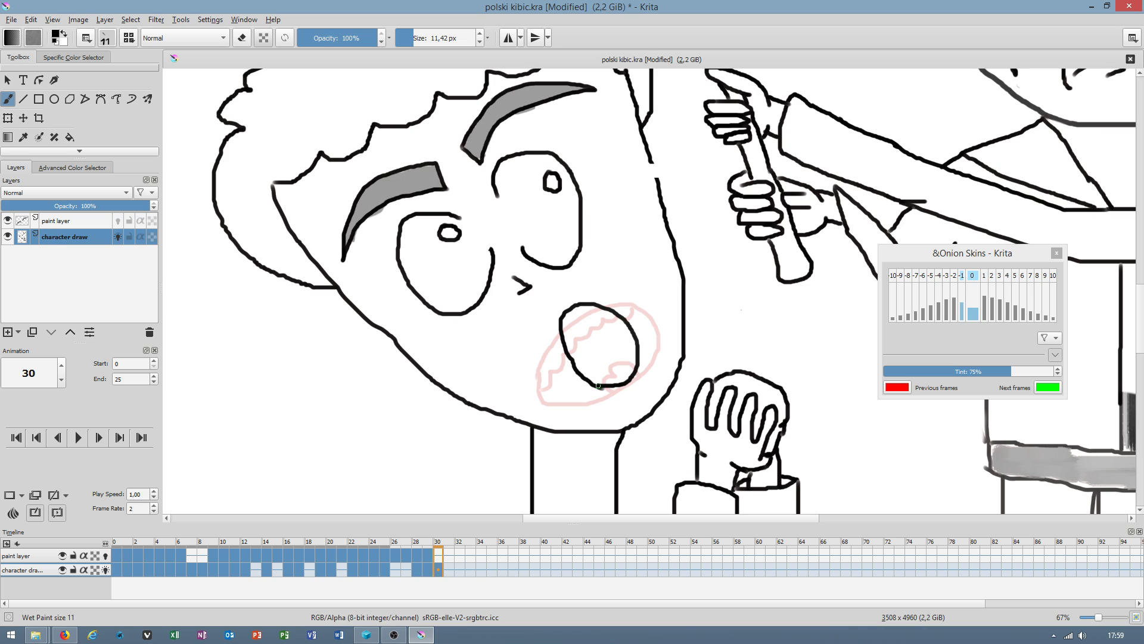
left_click(602, 376)
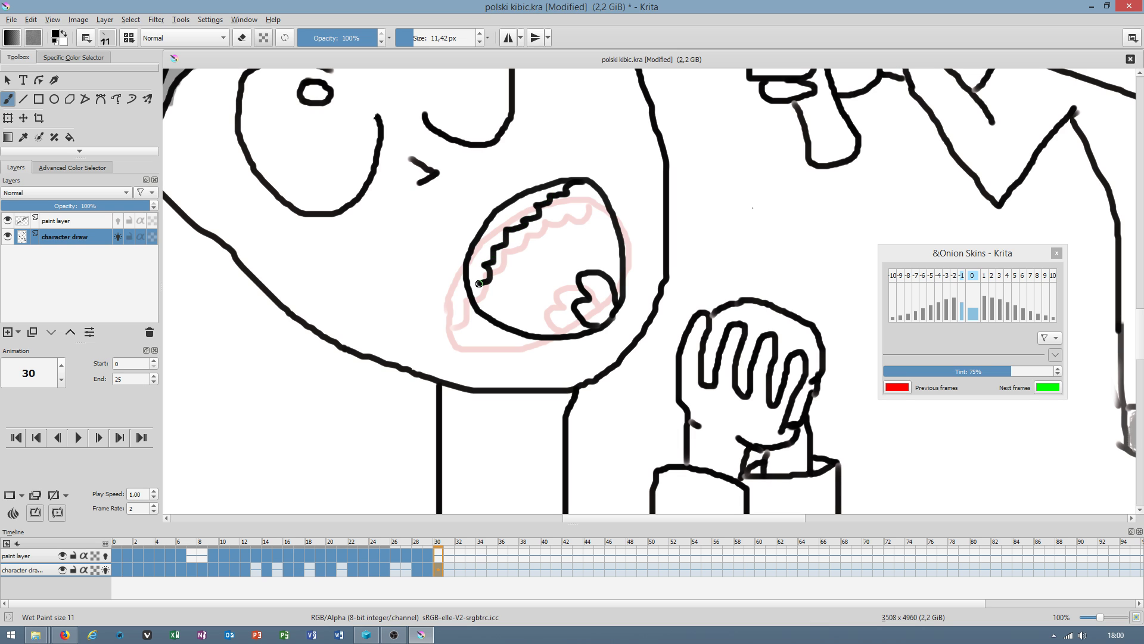
scroll("down", 3)
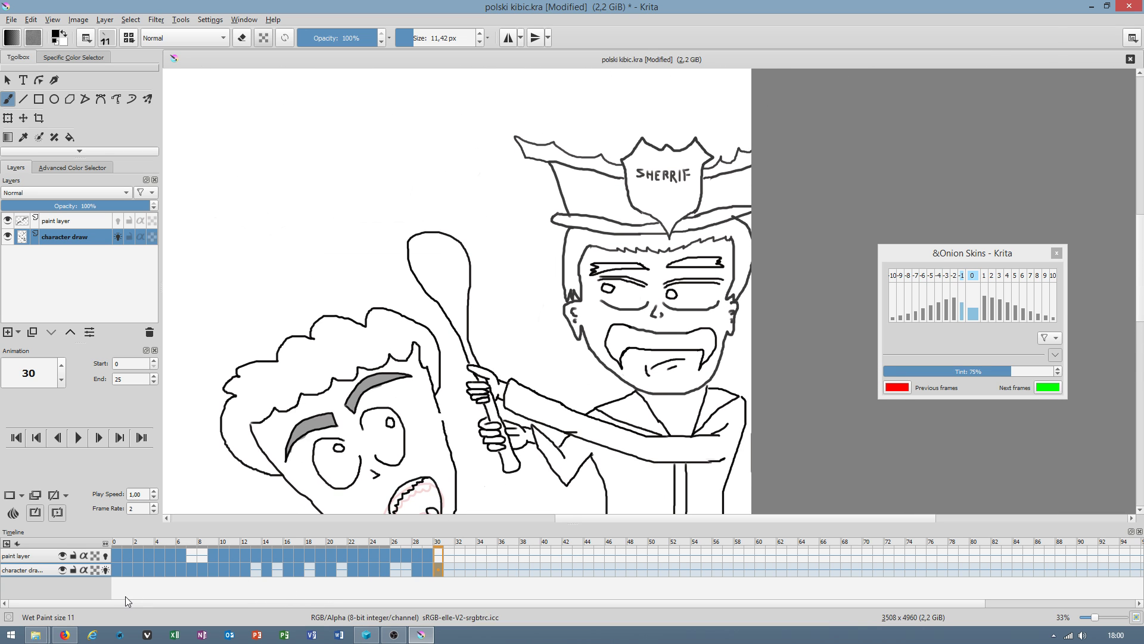
On frame 29's paint layer, shade the inside of the boy's open mouth grey.
scroll("down", 3)
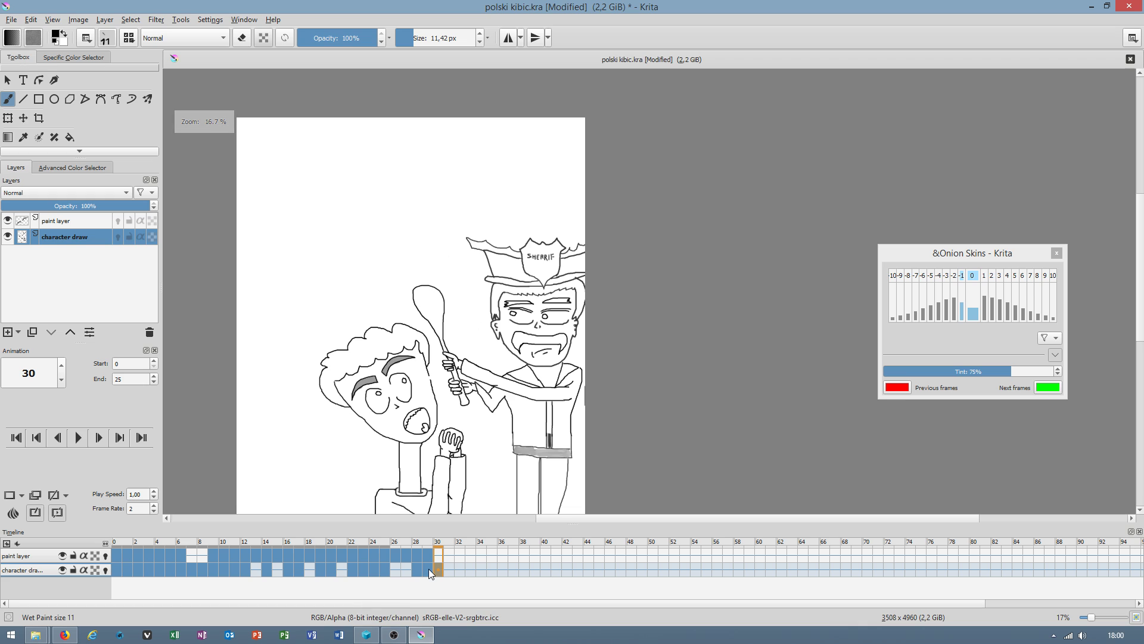
left_click(351, 555)
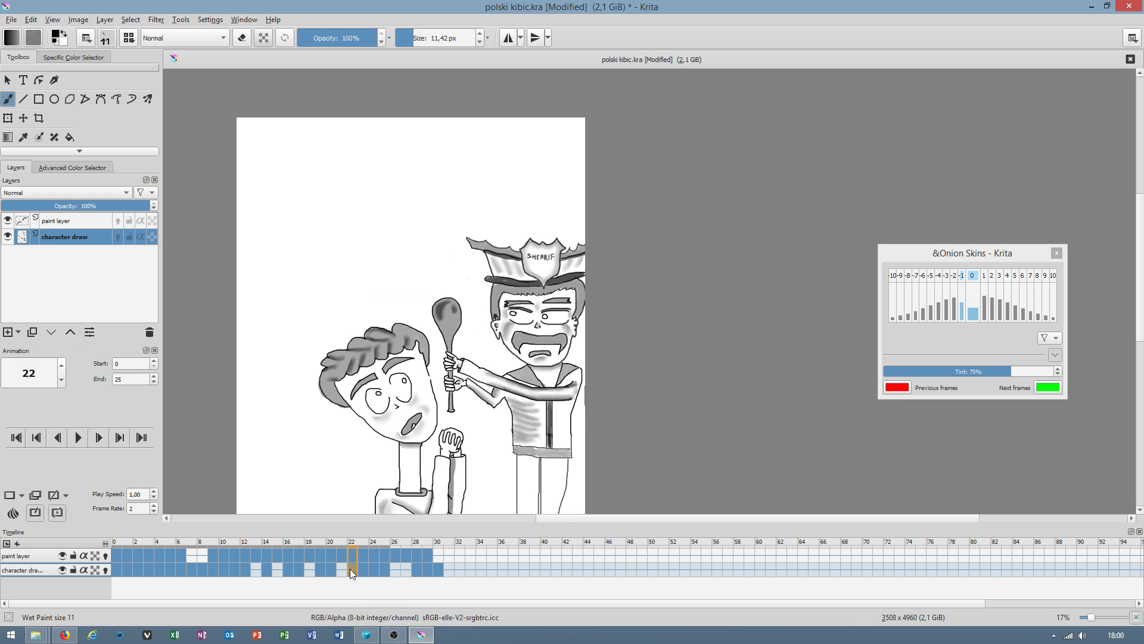
left_click(436, 555)
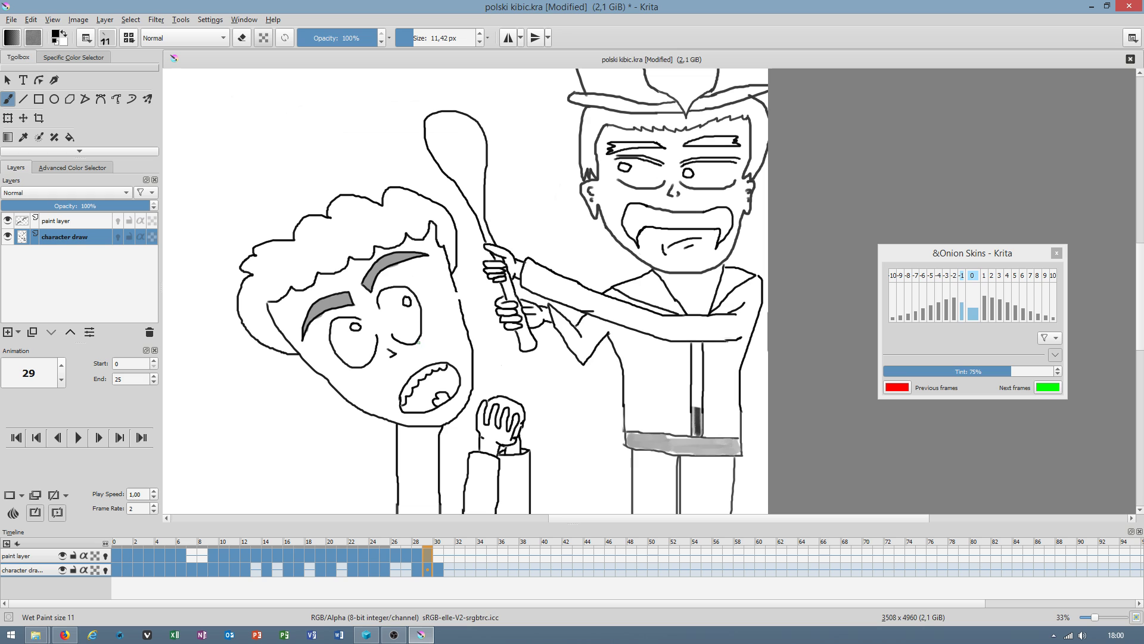
left_click(57, 221)
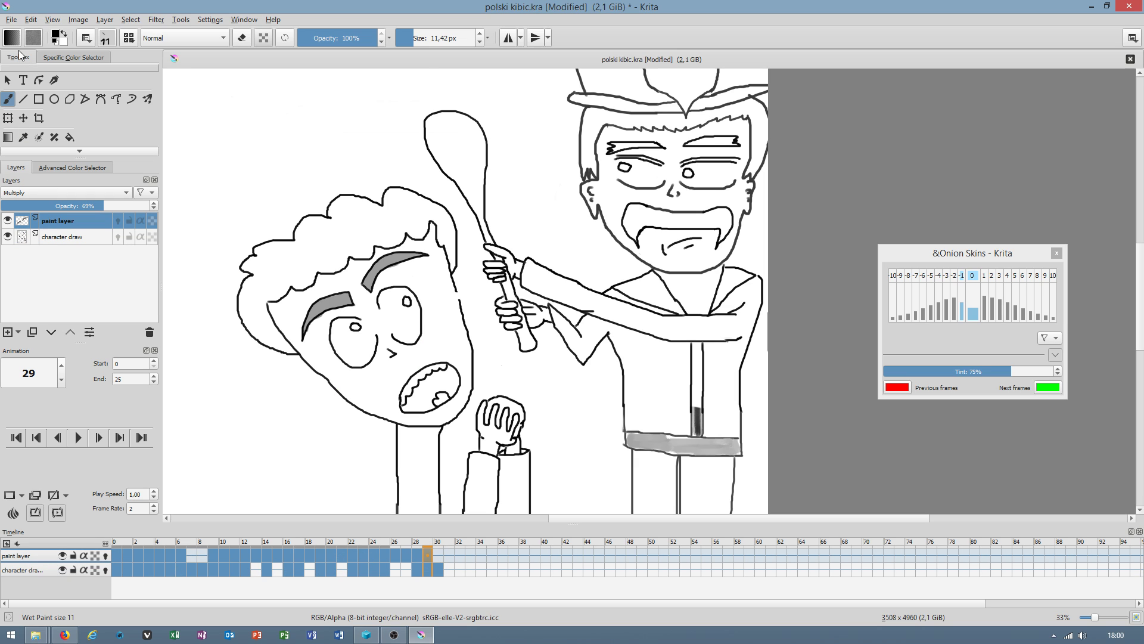
left_click(105, 38)
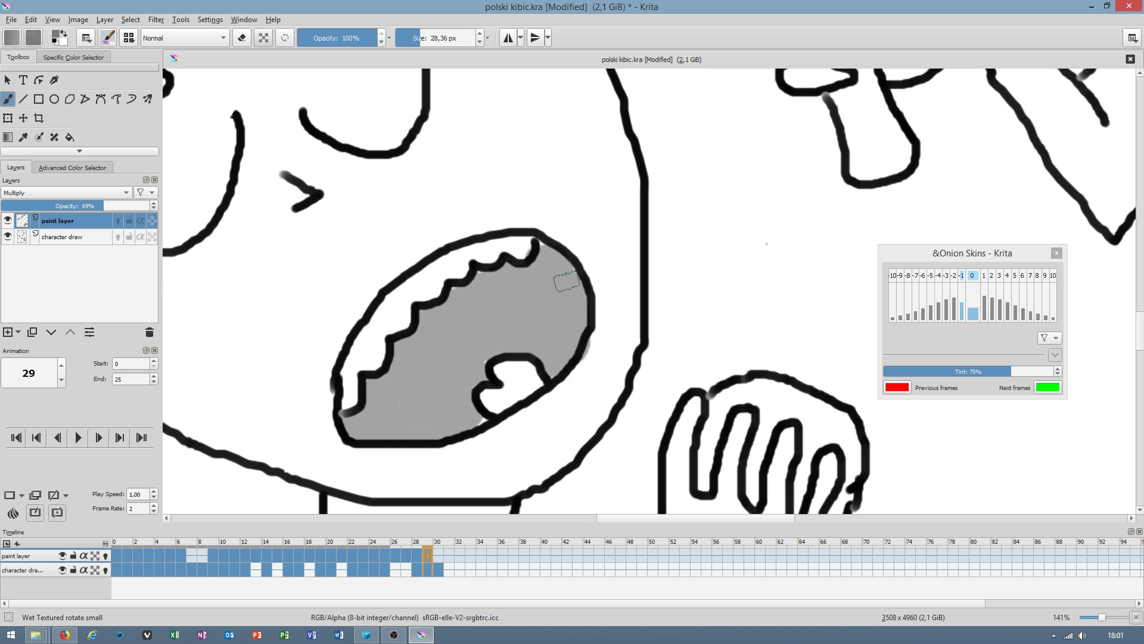
scroll("down", 3)
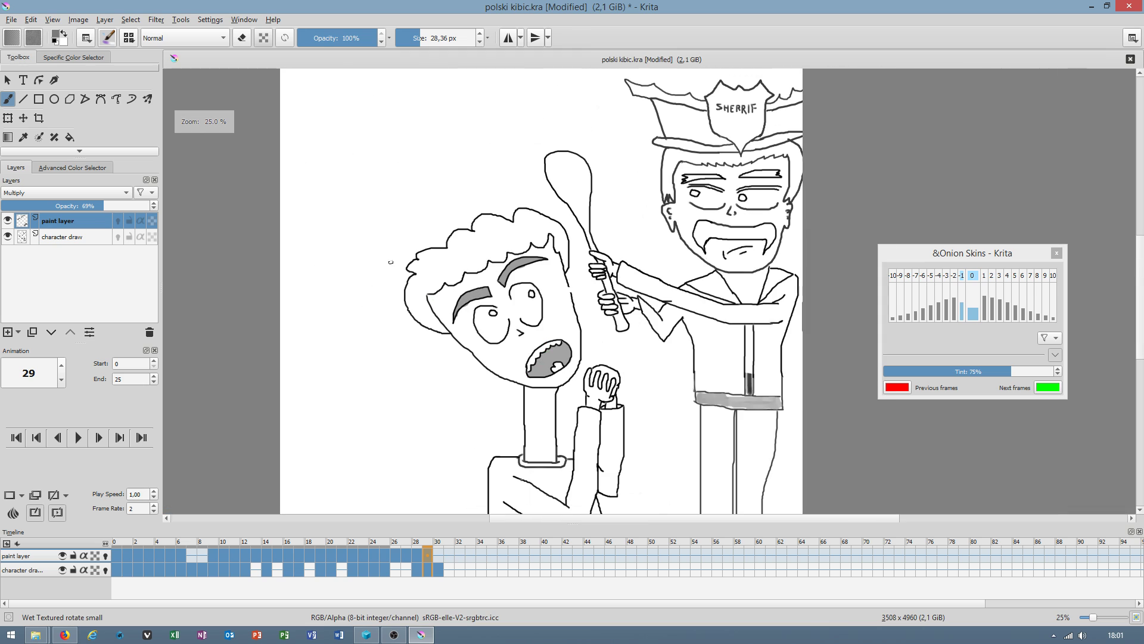
Save the cartoon file from the File menu and move to frame 30.
left_click(11, 19)
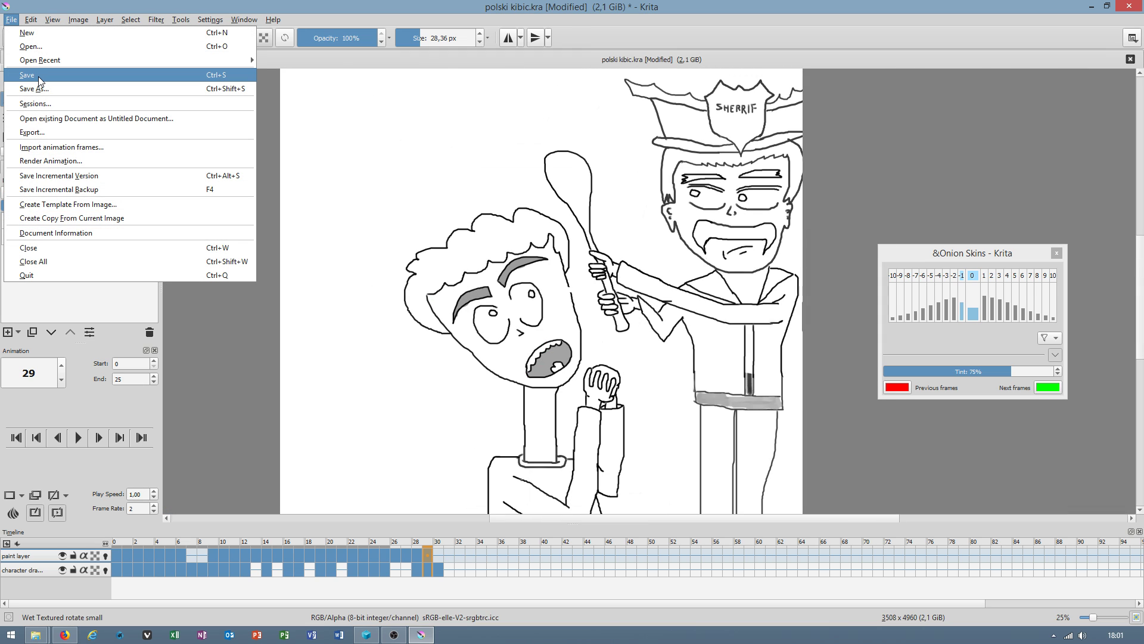
left_click(26, 75)
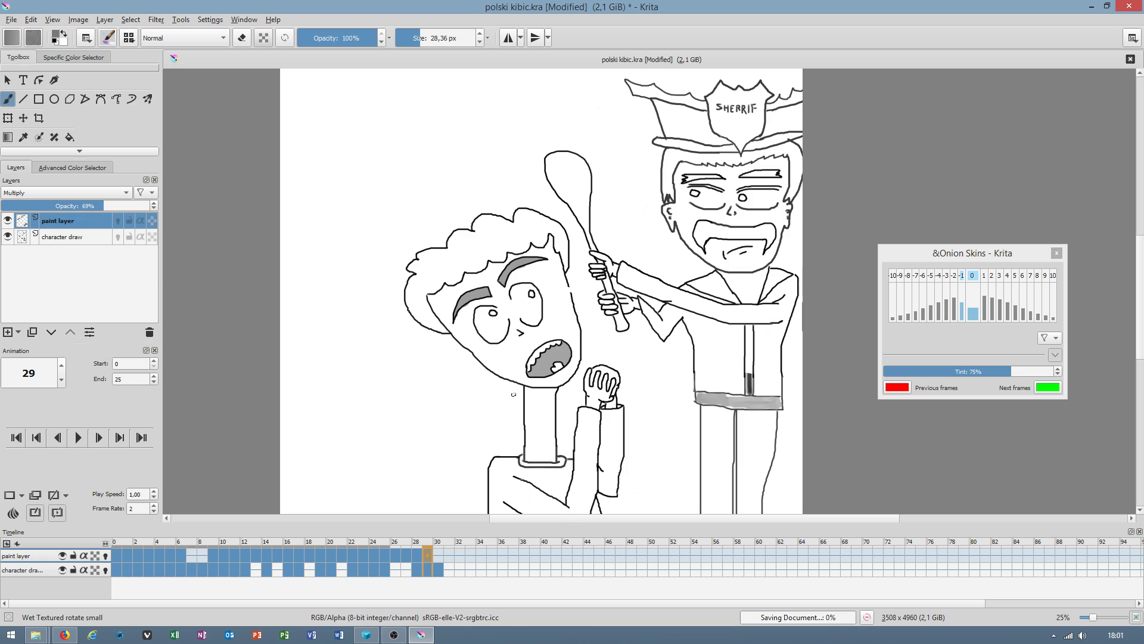
key("ctrl+s")
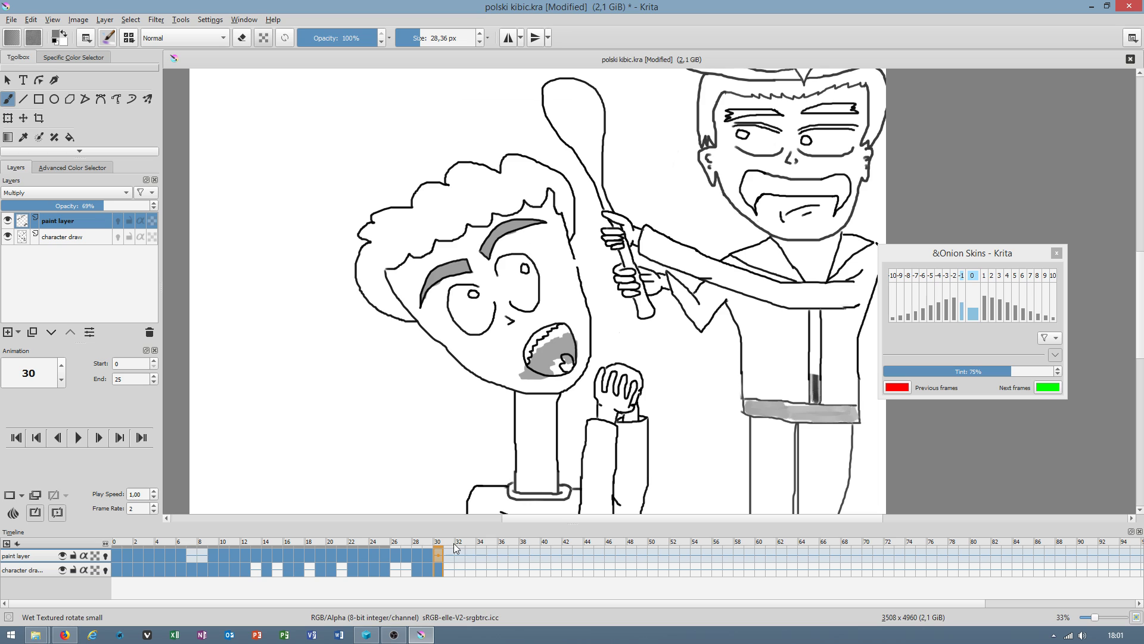
Replace frame 30's paint-layer shading with a blank frame, then compare frames 30 and 31.
right_click(438, 550)
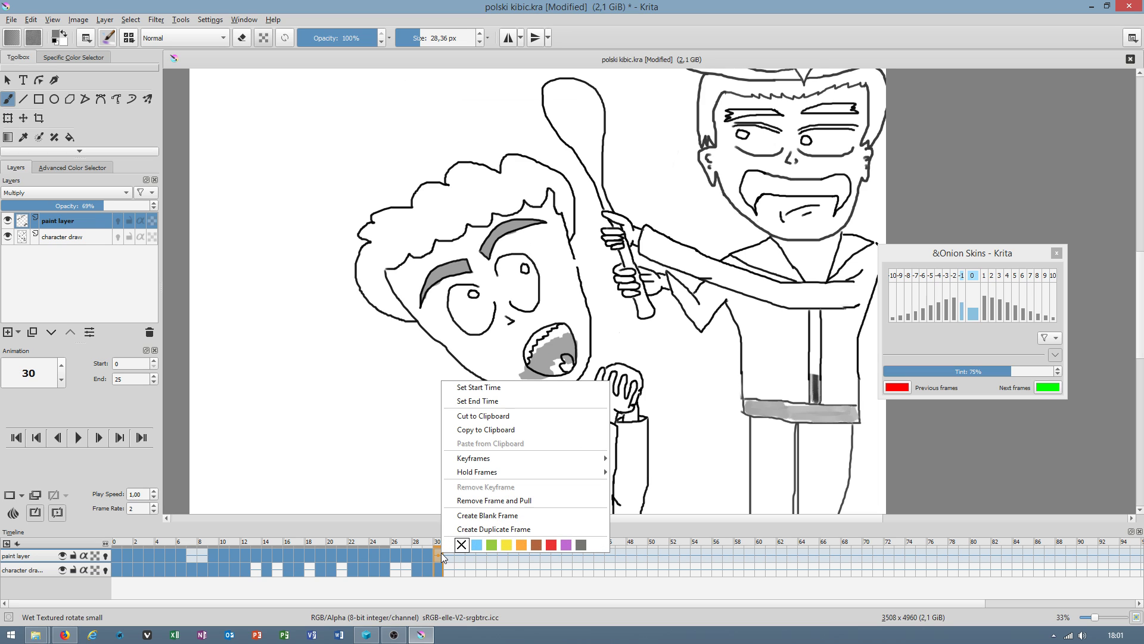
left_click(494, 529)
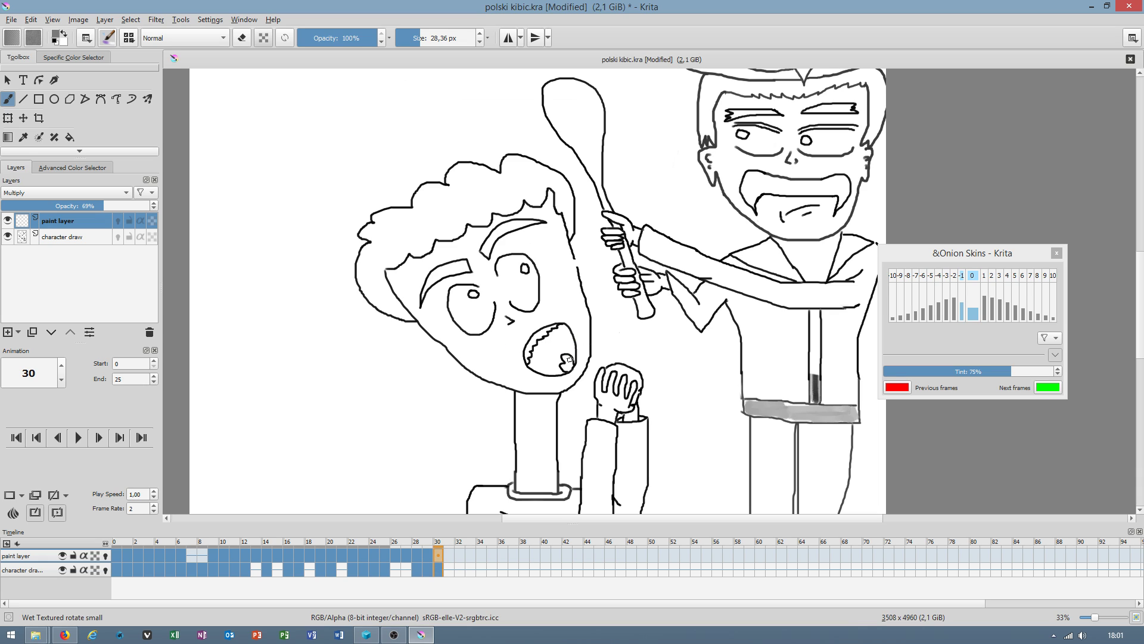
left_click(447, 555)
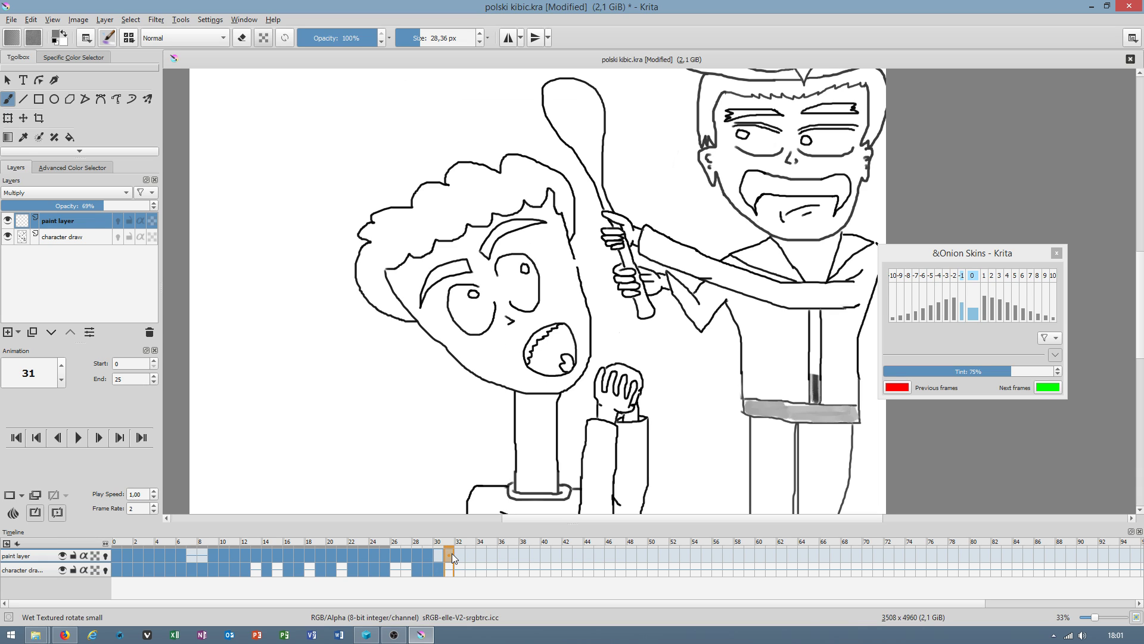
left_click(436, 556)
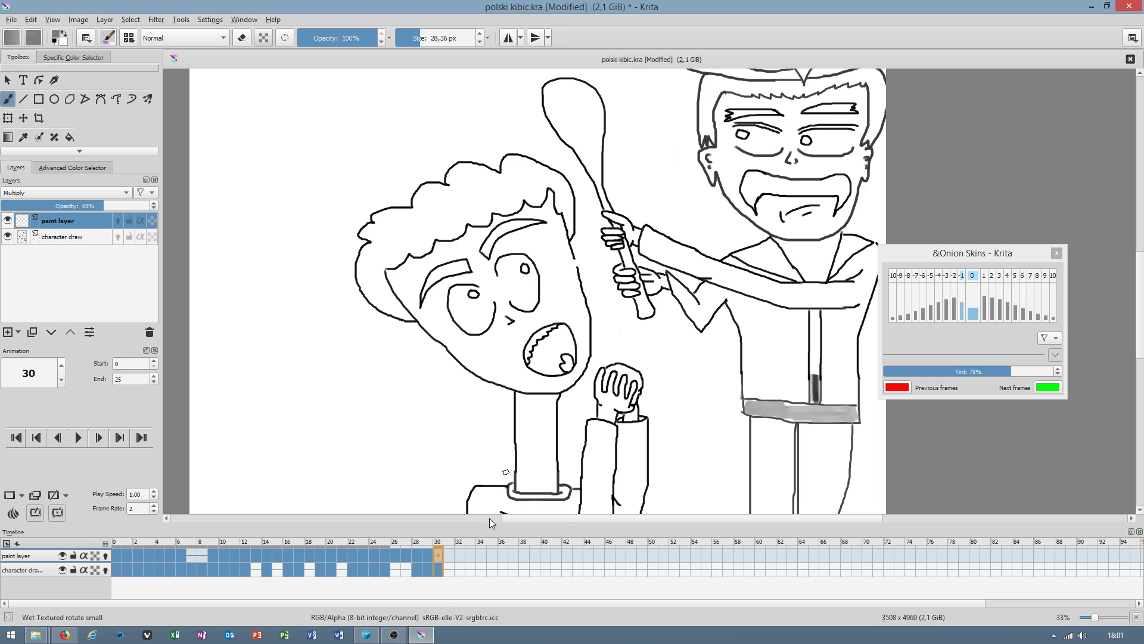
right_click(438, 556)
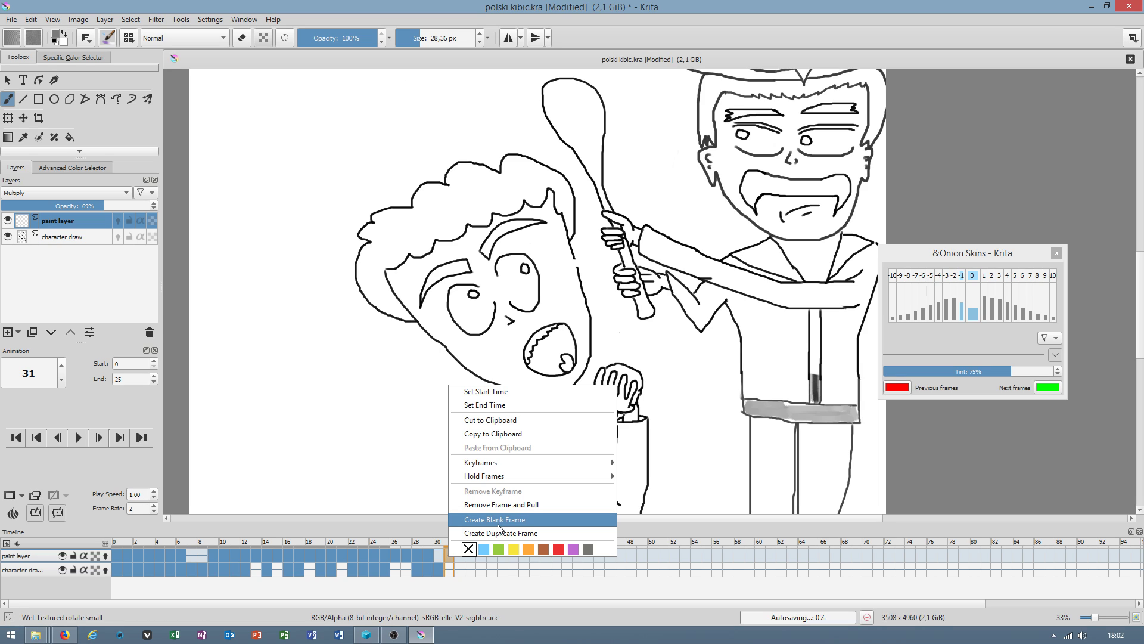
mouse_move(500, 527)
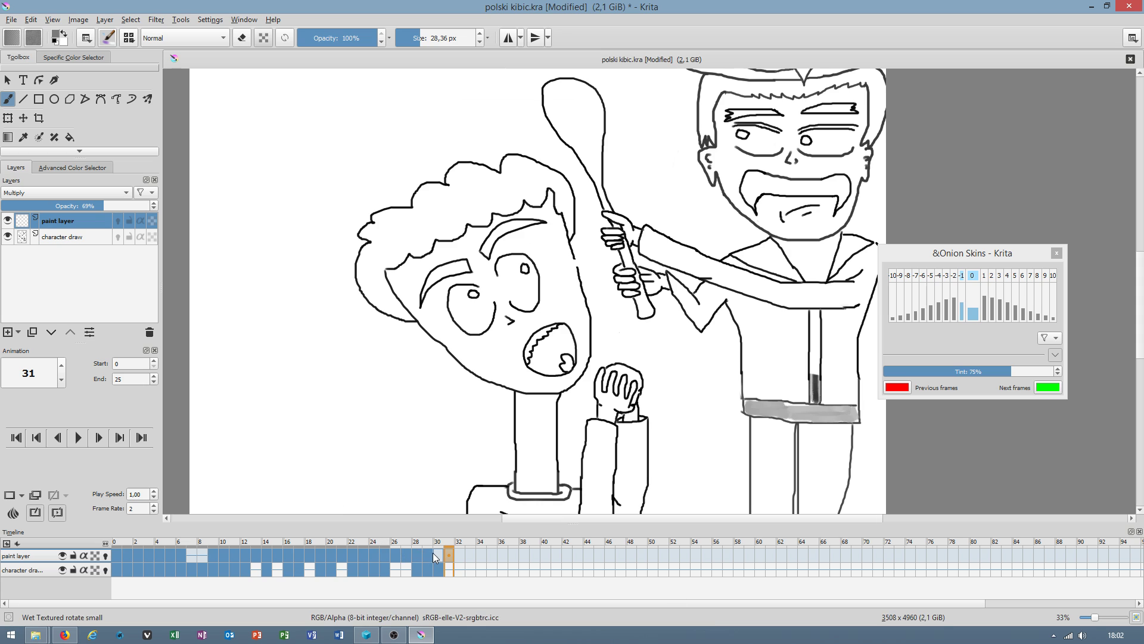
left_click(438, 550)
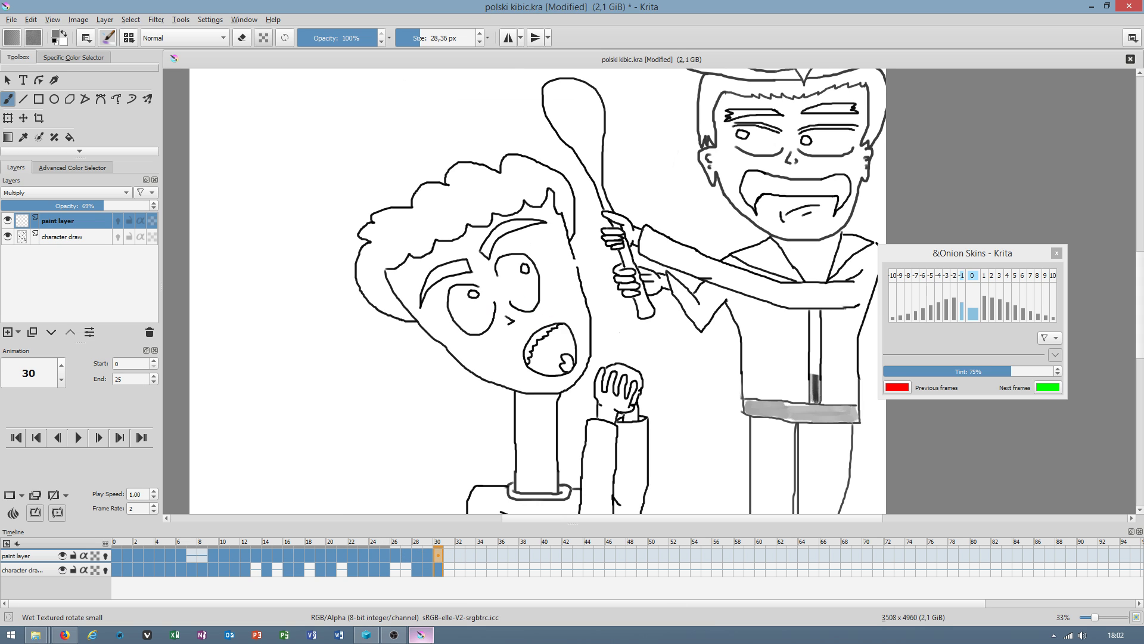
left_click(393, 633)
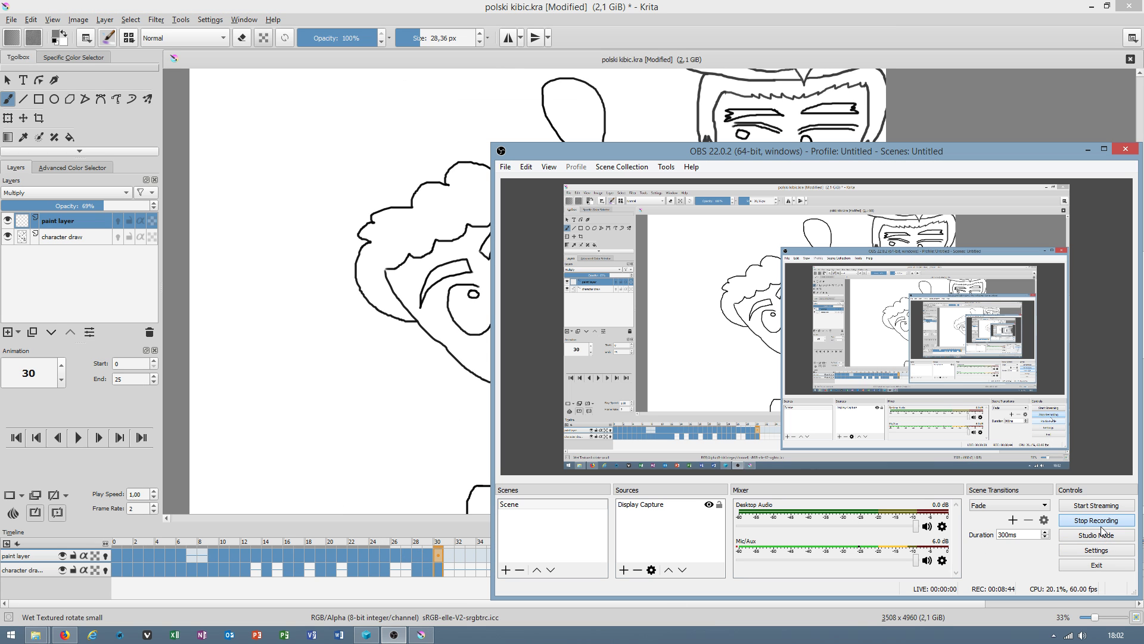